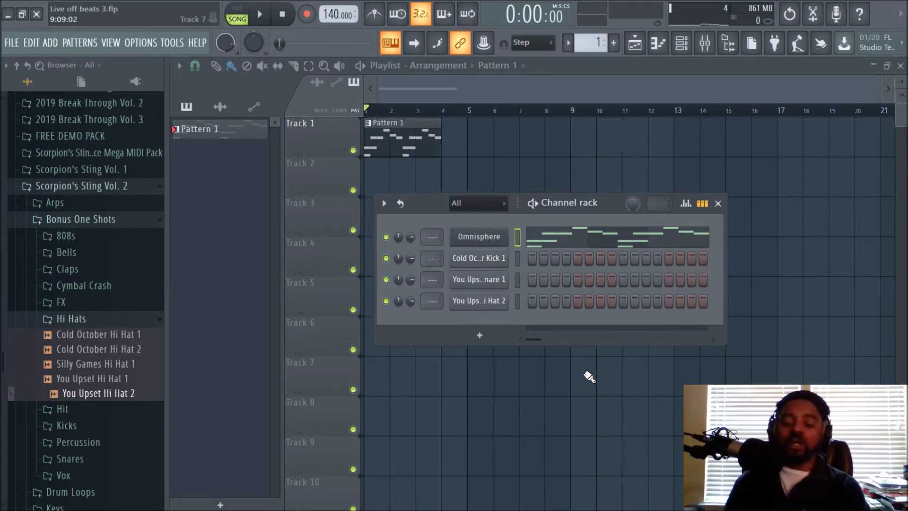
mouse_move(741, 44)
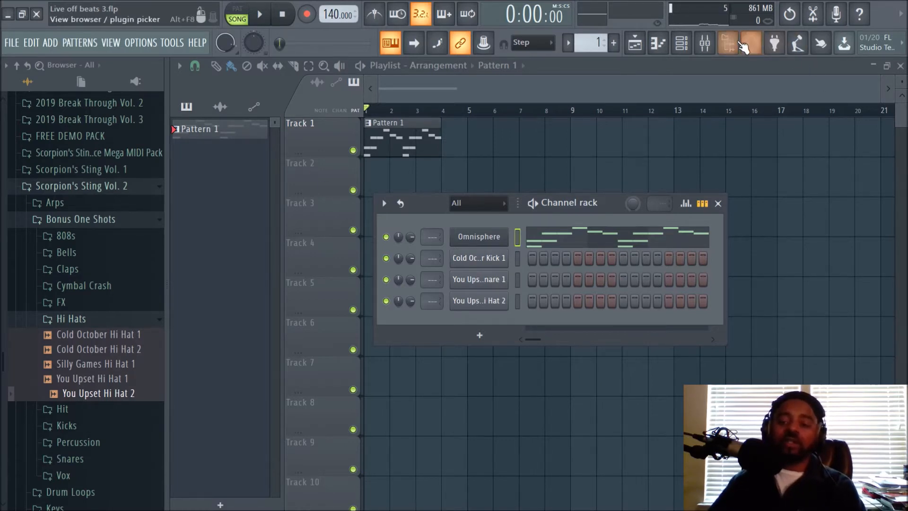
Hide the browser panel so the playlist and channel rack use the full width.
left_click(728, 43)
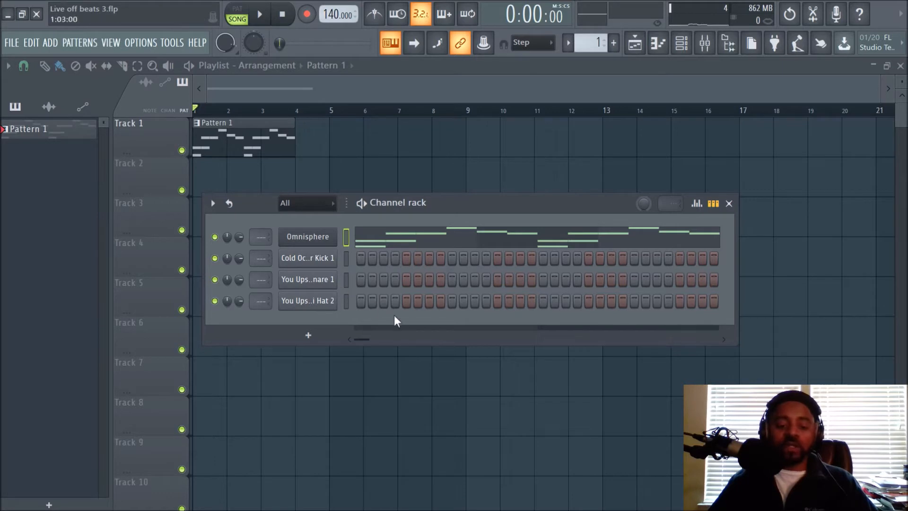
mouse_move(409, 267)
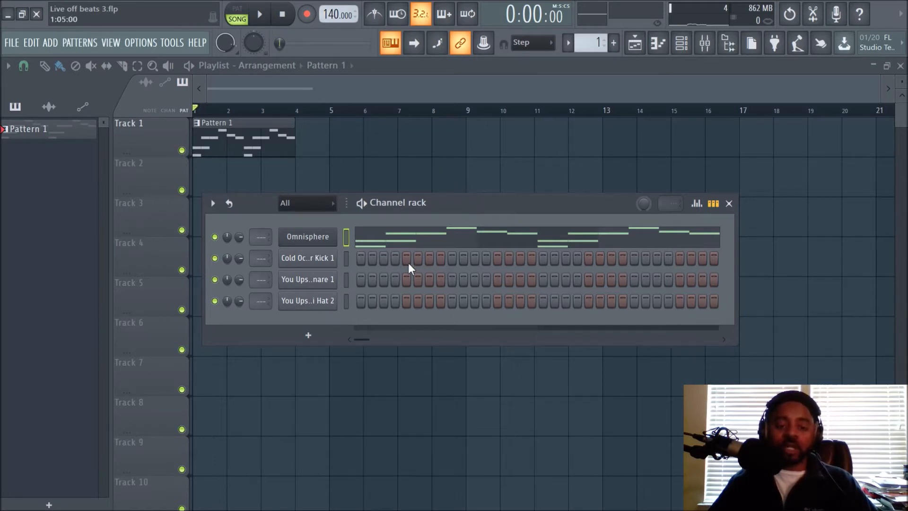
Program the first kick and snare hits in the channel rack while the pattern plays.
left_click(259, 14)
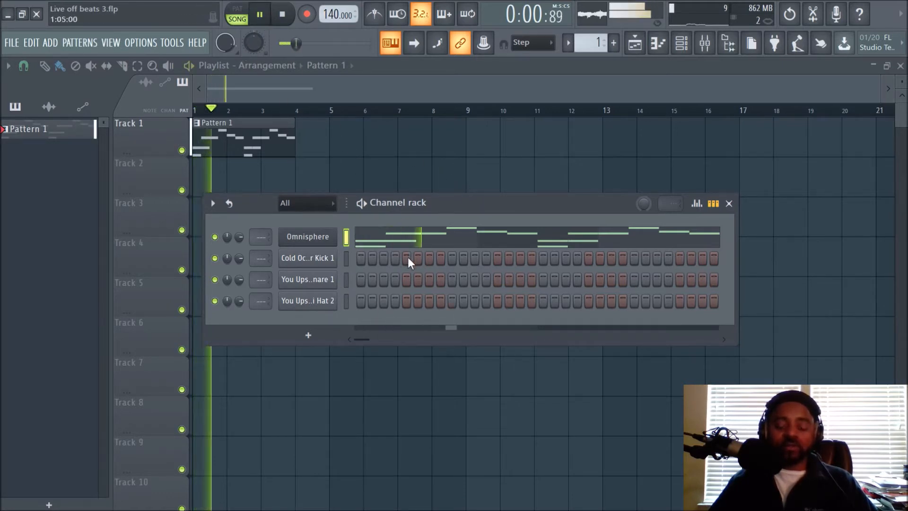
left_click(259, 14)
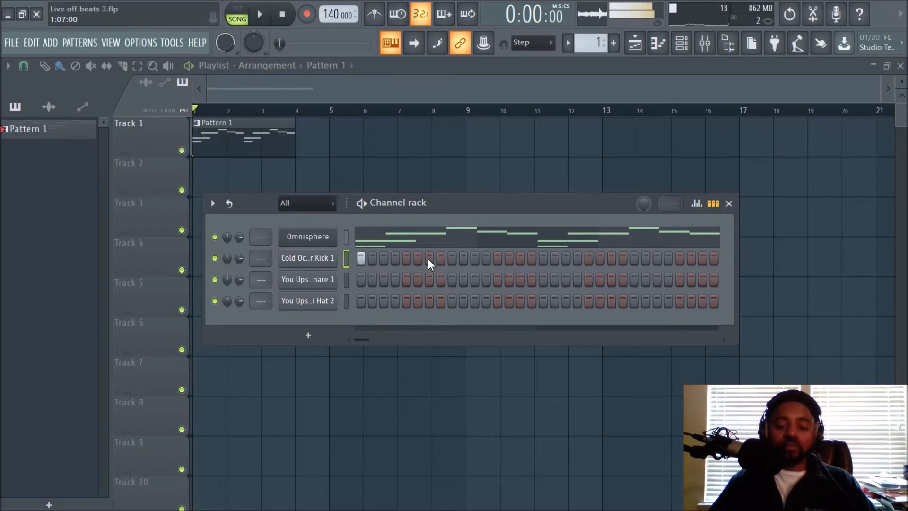
left_click(405, 258)
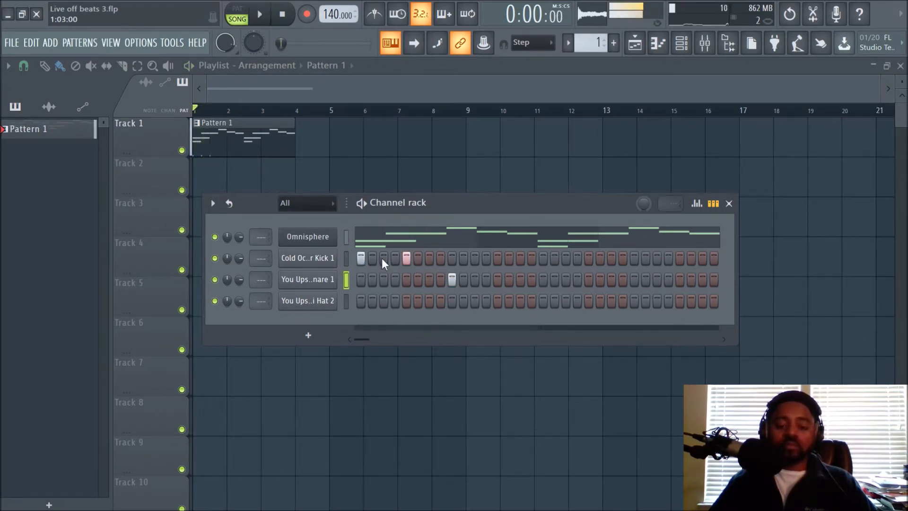
left_click(259, 14)
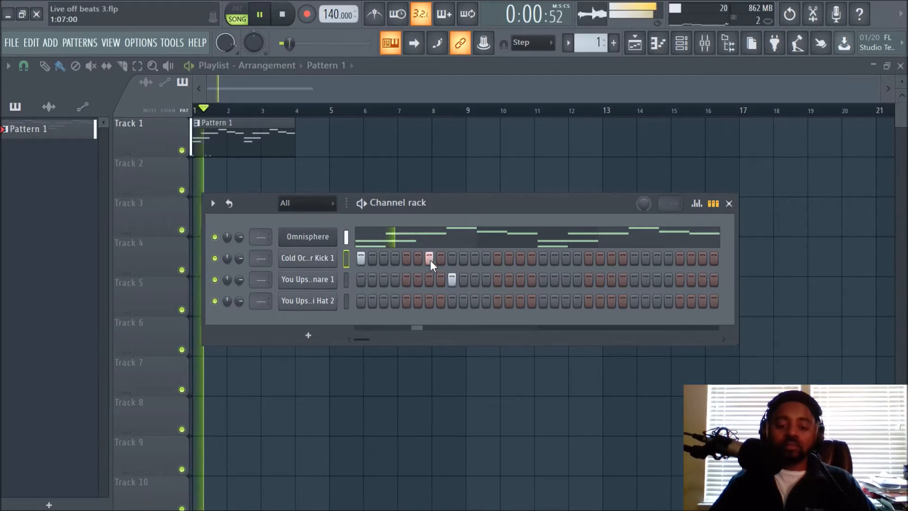
left_click(259, 14)
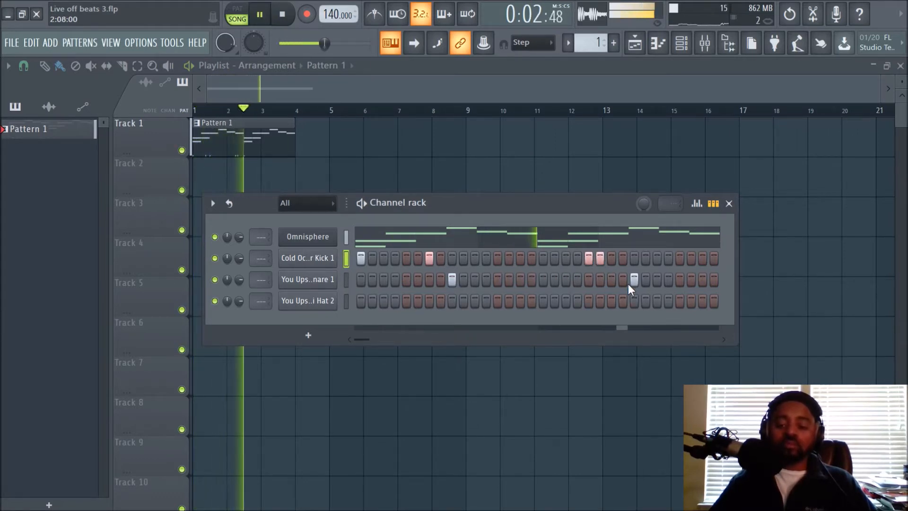
Widen the channel rack and move it left to show more steps.
left_click(282, 14)
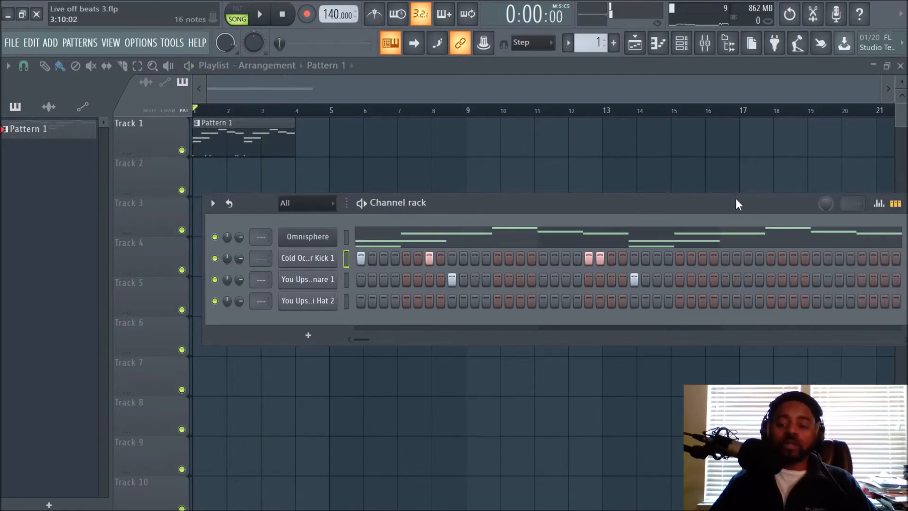
left_click(260, 14)
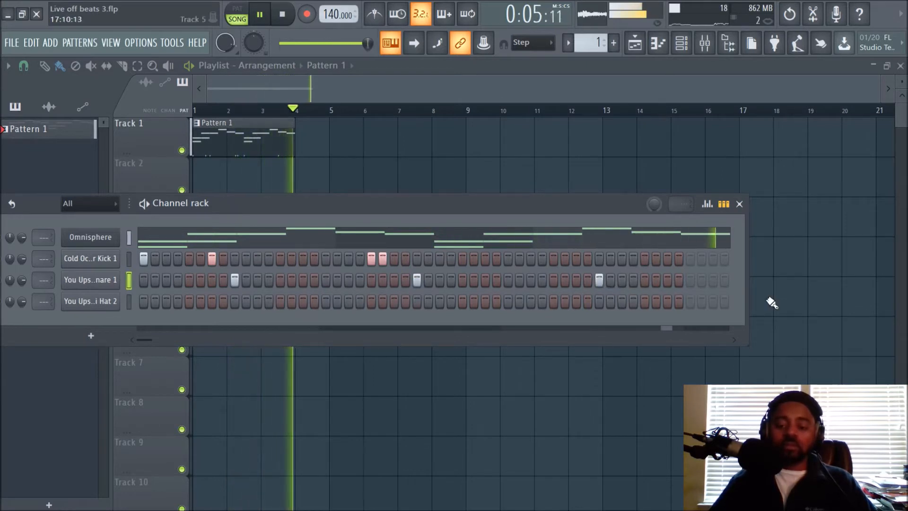
Extend the kick and snare pattern to about four bars, adding and removing hits as it loops.
left_click(283, 14)
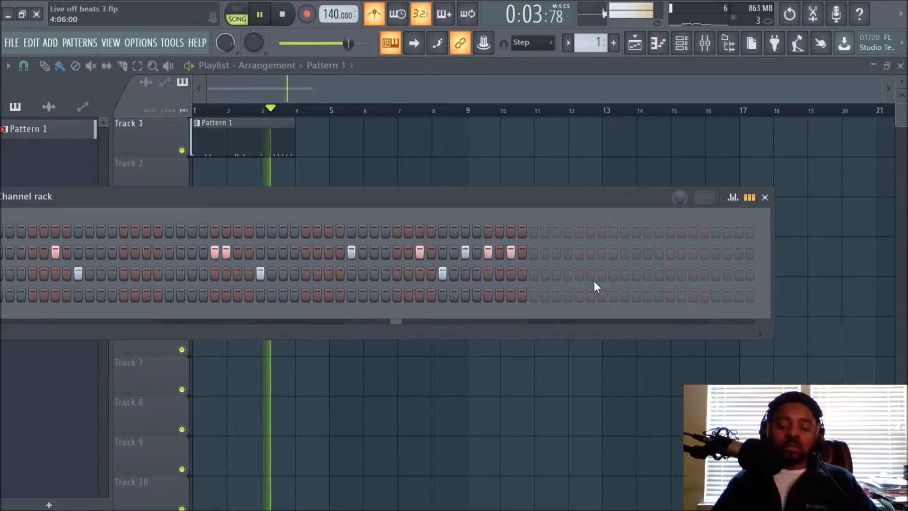
left_click(282, 14)
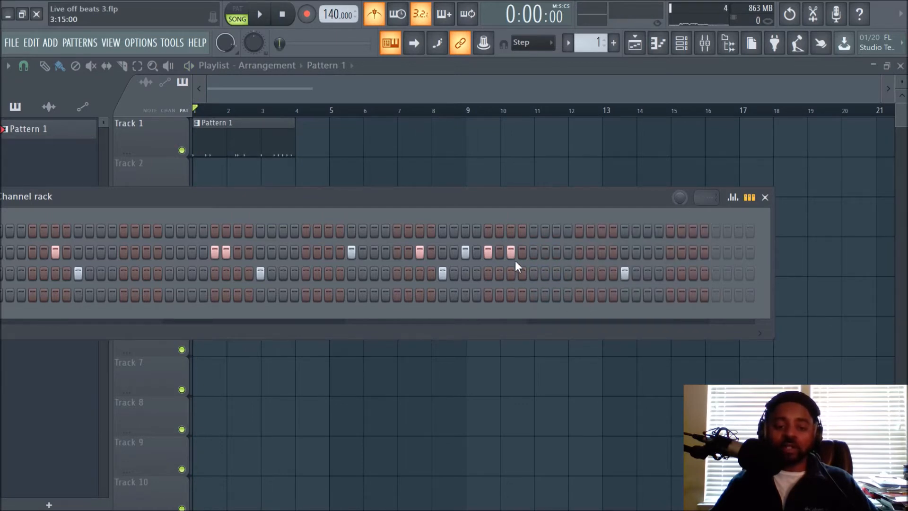
left_click(259, 14)
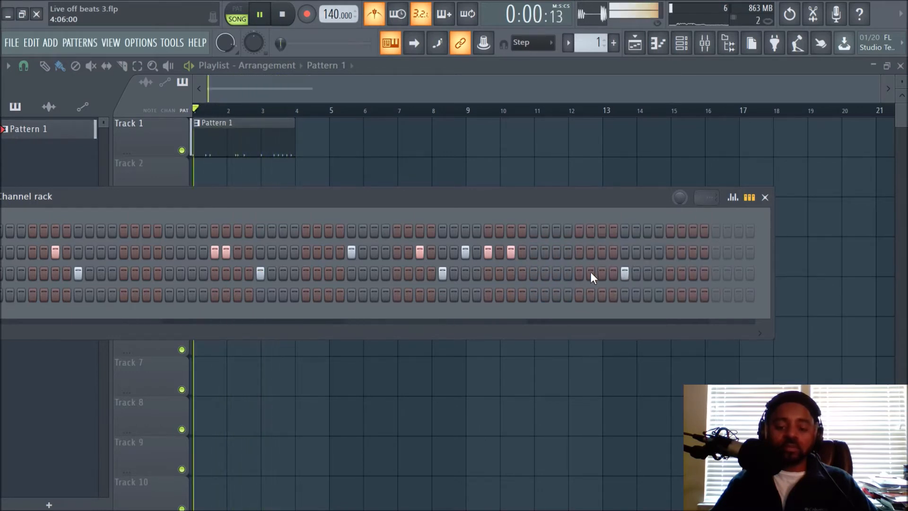
left_click(765, 197)
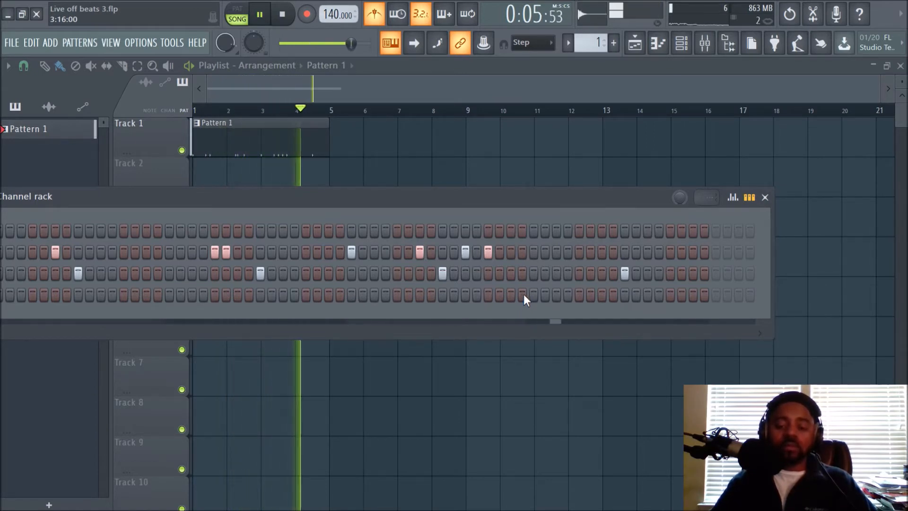
left_click(283, 14)
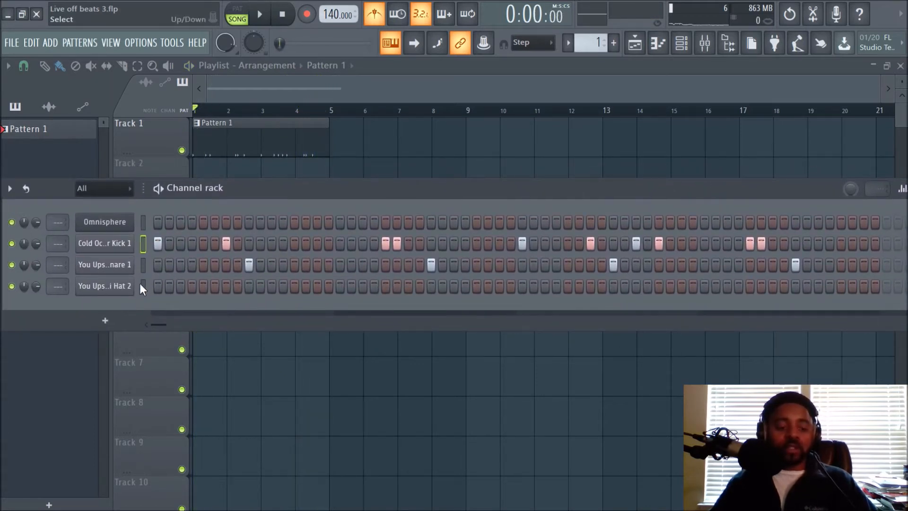
Fill the You Upset Hi Hat 2 row with a hit on every second step.
right_click(104, 286)
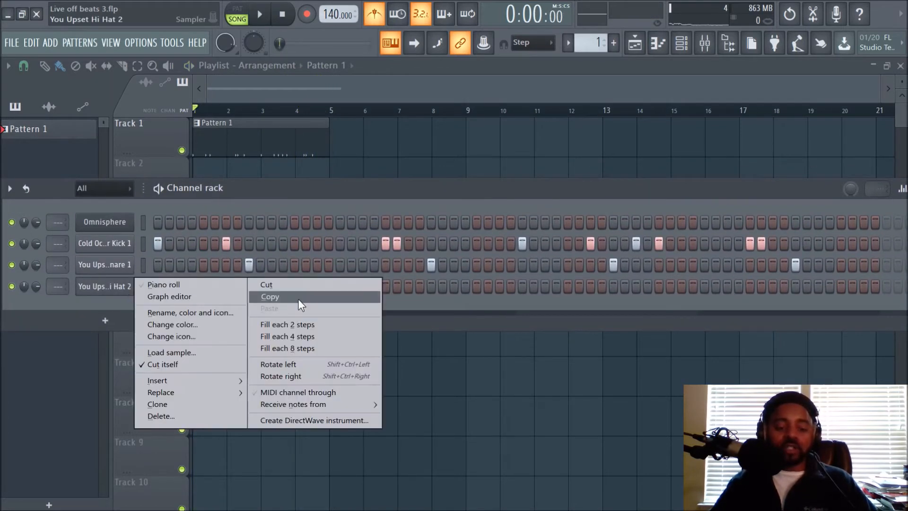
mouse_move(310, 324)
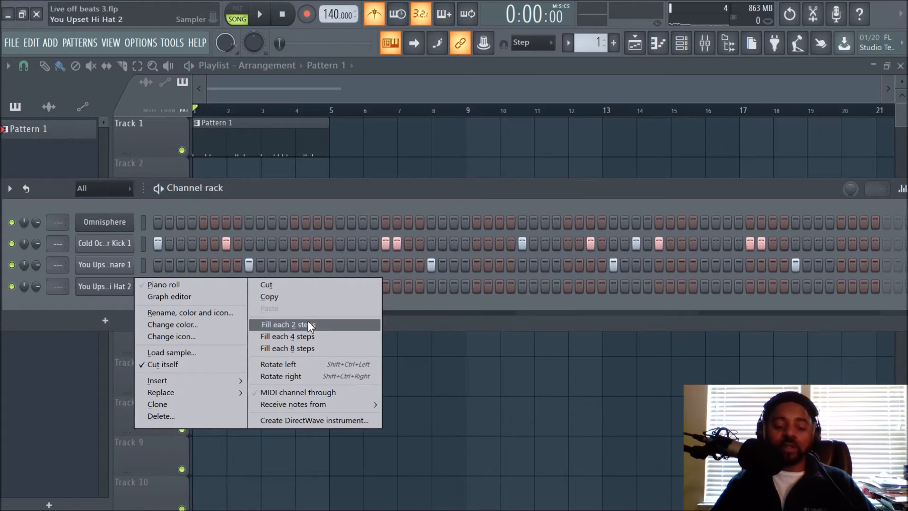
left_click(288, 324)
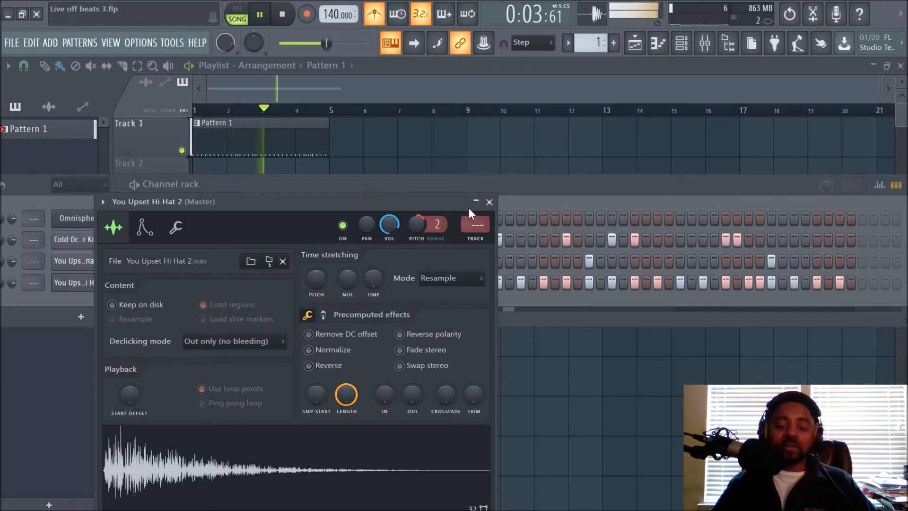
Close the hi-hat sampler settings and bring up the Omnisphere piano roll.
left_click(488, 202)
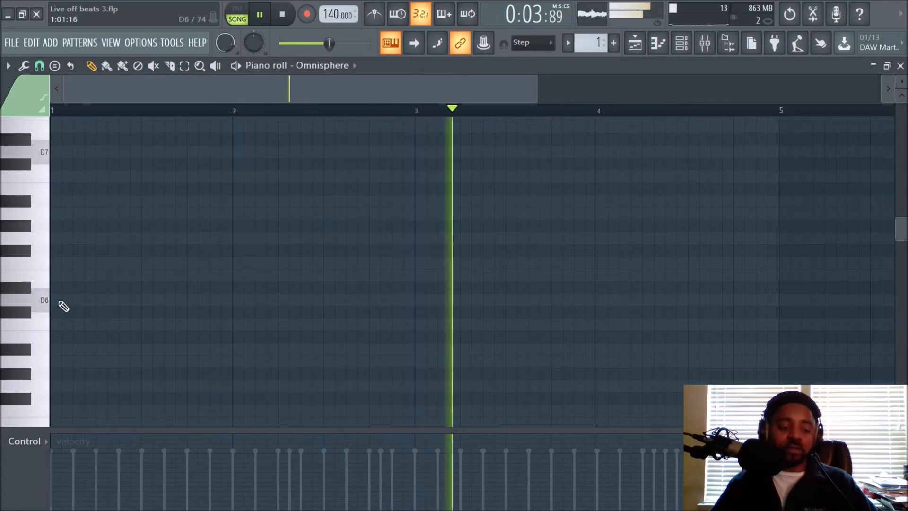
Place D6, F6 and A6 notes at the start of bar 1 in the Omnisphere piano roll.
left_click(57, 300)
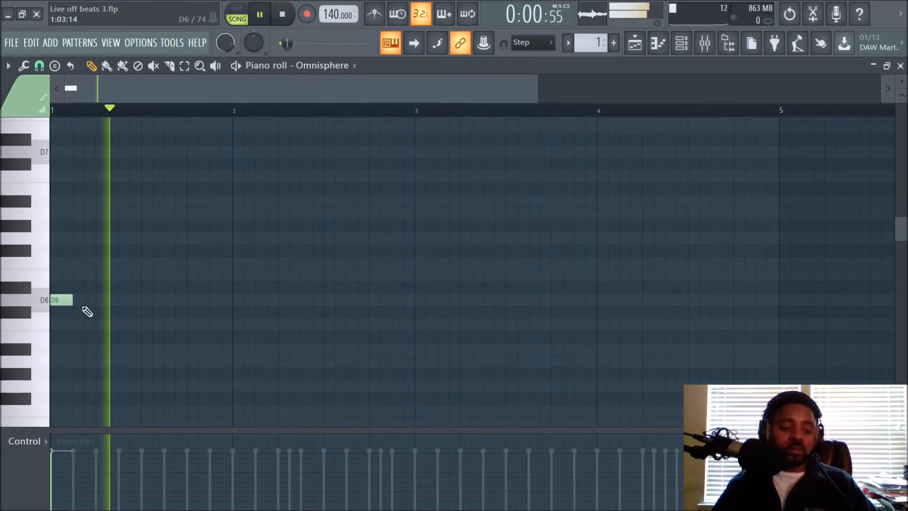
left_click(282, 15)
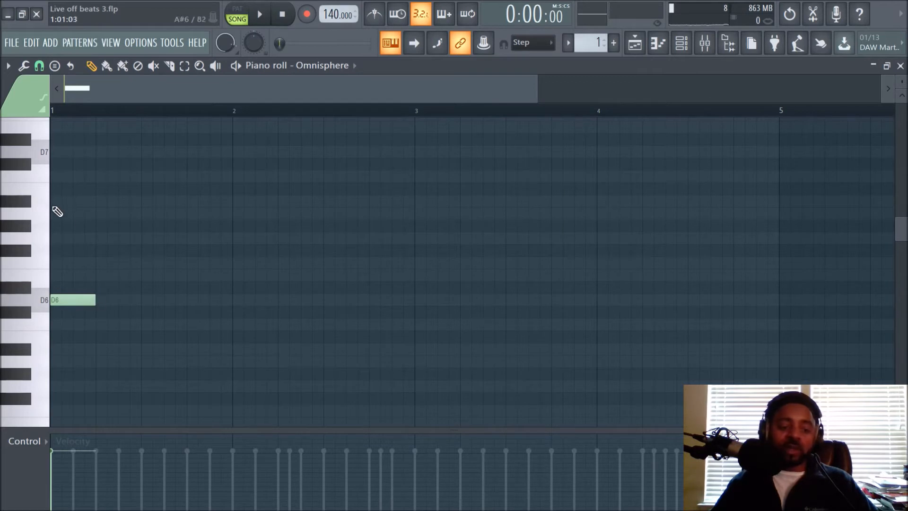
mouse_move(61, 267)
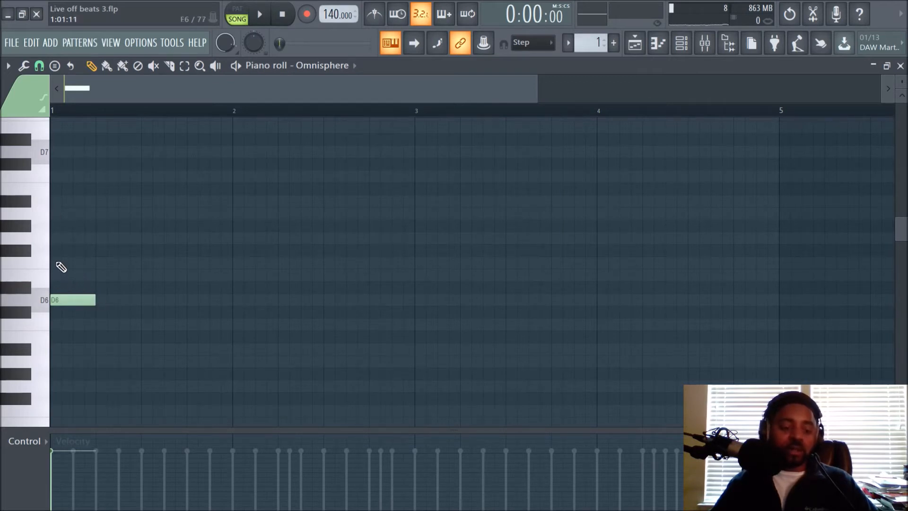
left_click(72, 262)
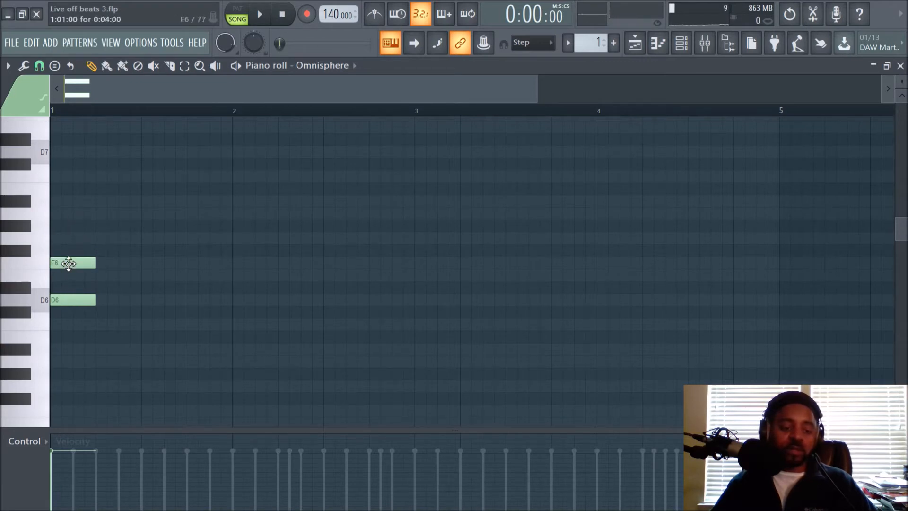
left_click(73, 212)
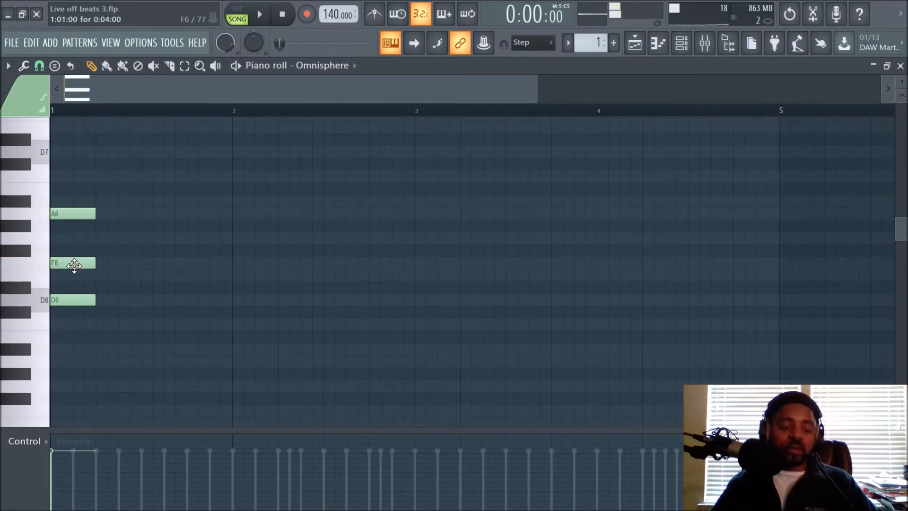
Move the A6 after the F6 so the three notes play in sequence, and audition the melody.
left_click_drag(74, 213, 176, 213)
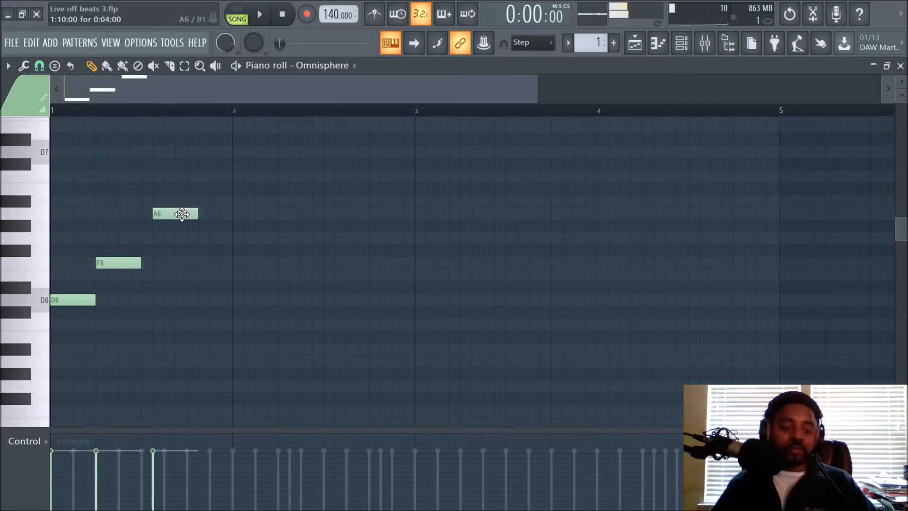
left_click(259, 14)
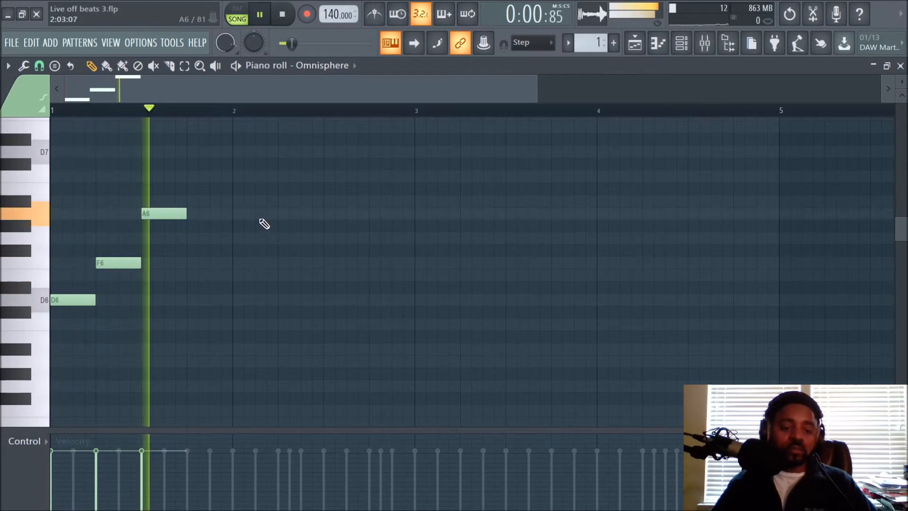
left_click(283, 14)
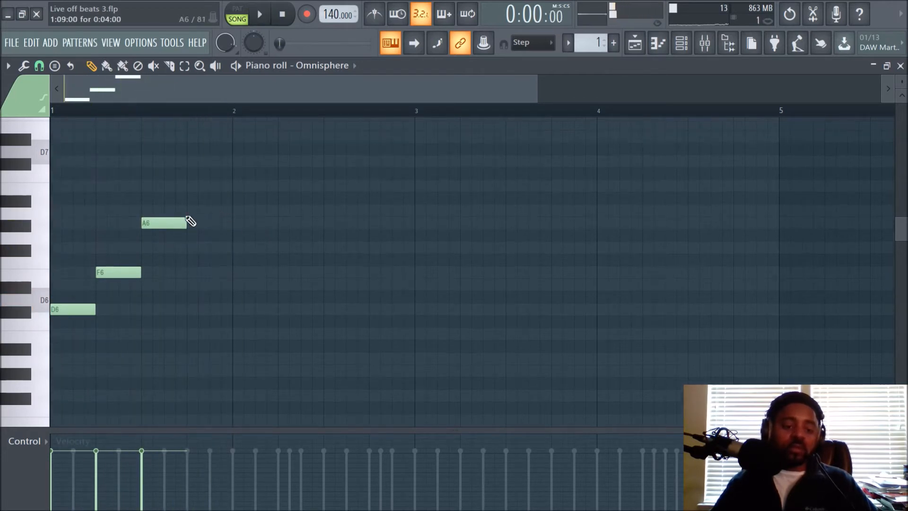
scroll("down", 3)
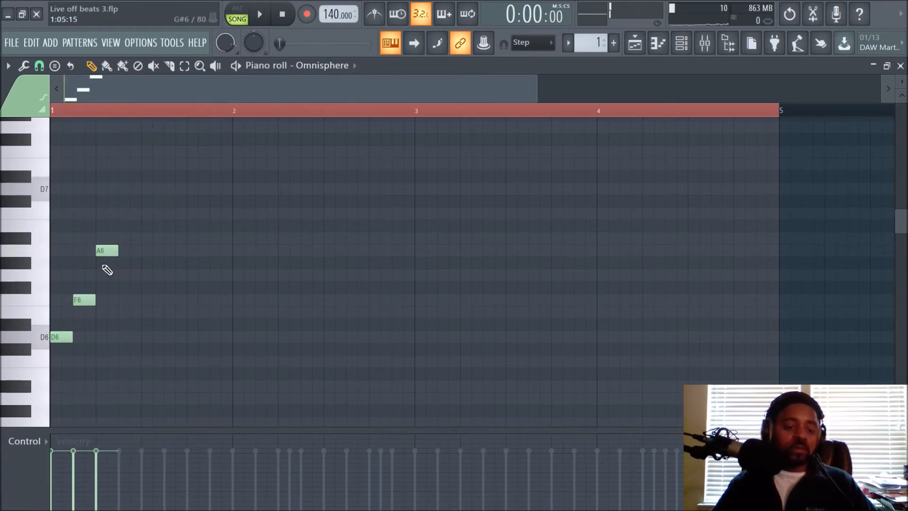
Repeat the D6-F6-A6-A#6 figure across four bars, ending on a G6, and play it back.
left_click(259, 14)
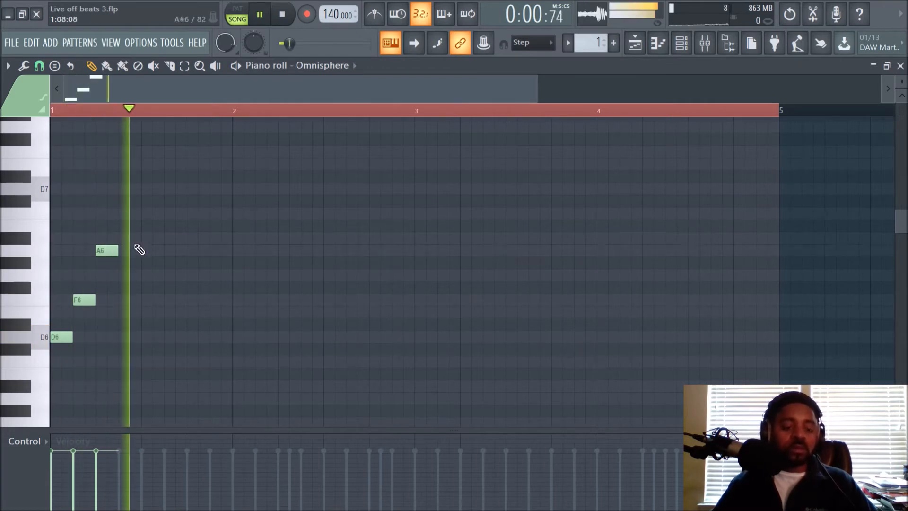
left_click(145, 248)
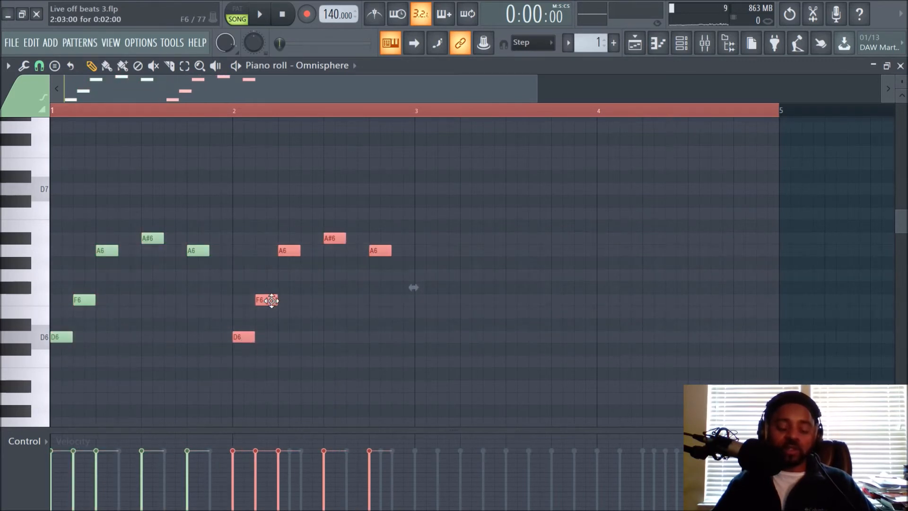
left_click(259, 14)
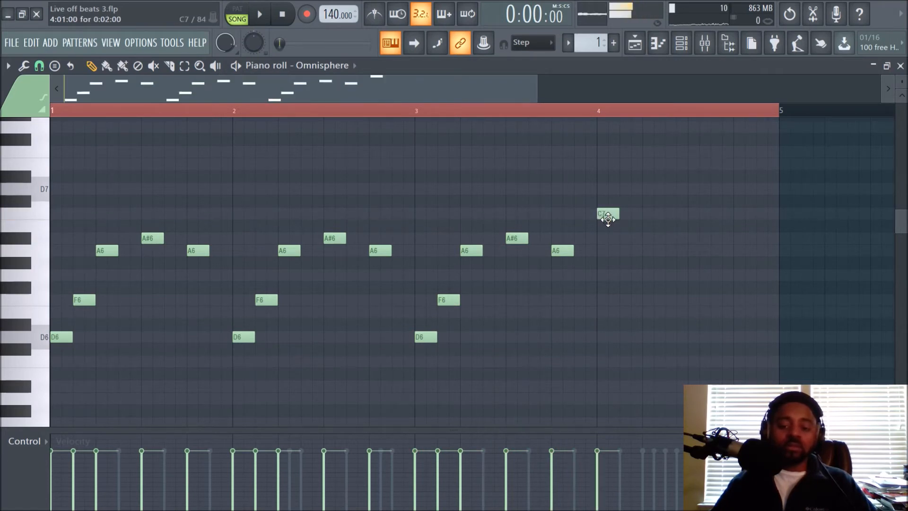
left_click(259, 14)
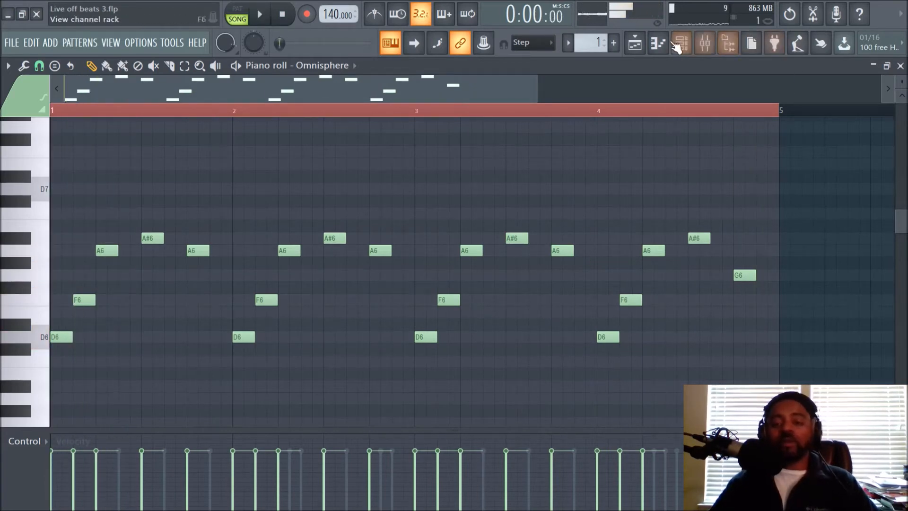
Switch to the playlist with the channel rack floating above it and select the Pattern 1 clip.
left_click(680, 42)
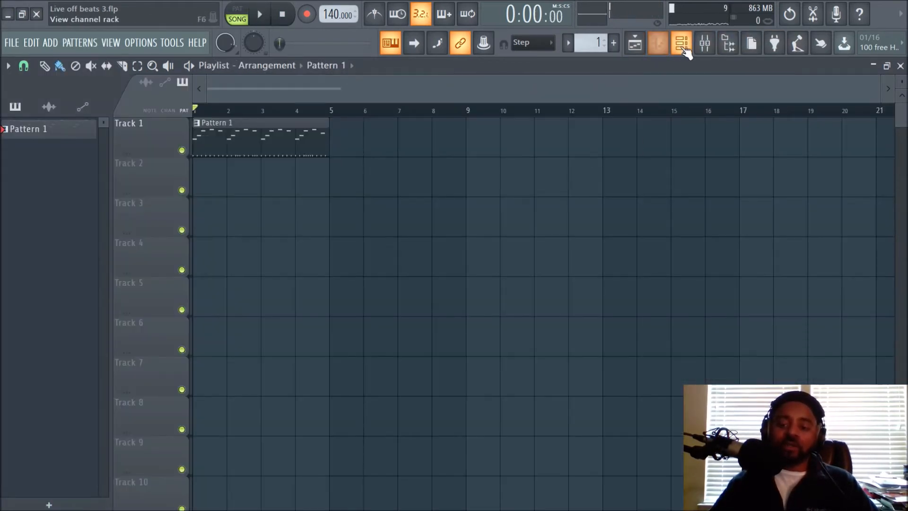
left_click(680, 42)
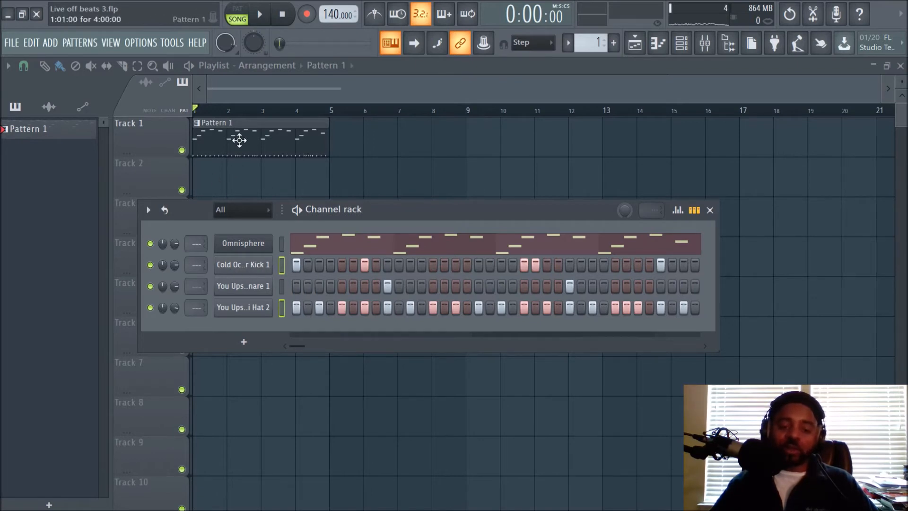
left_click(243, 243)
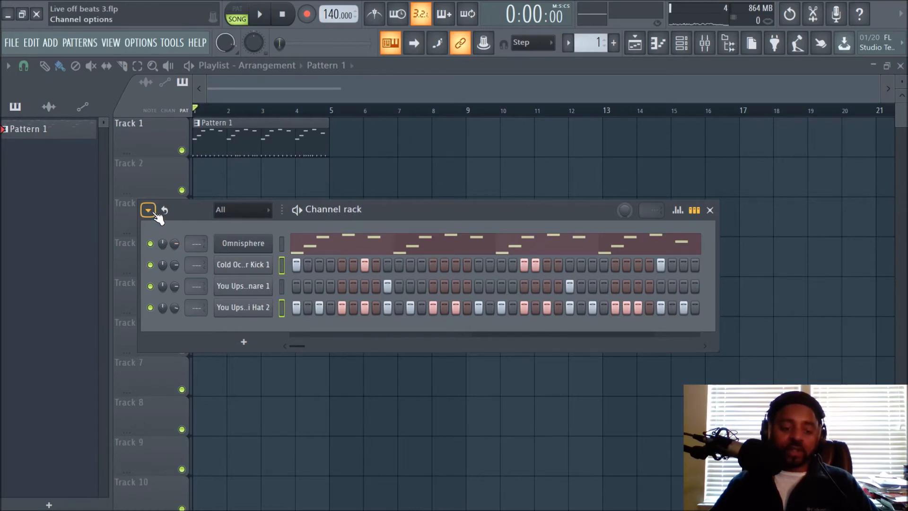
Apply a 25% swing mix to the selected channels from the channel options list.
left_click(148, 210)
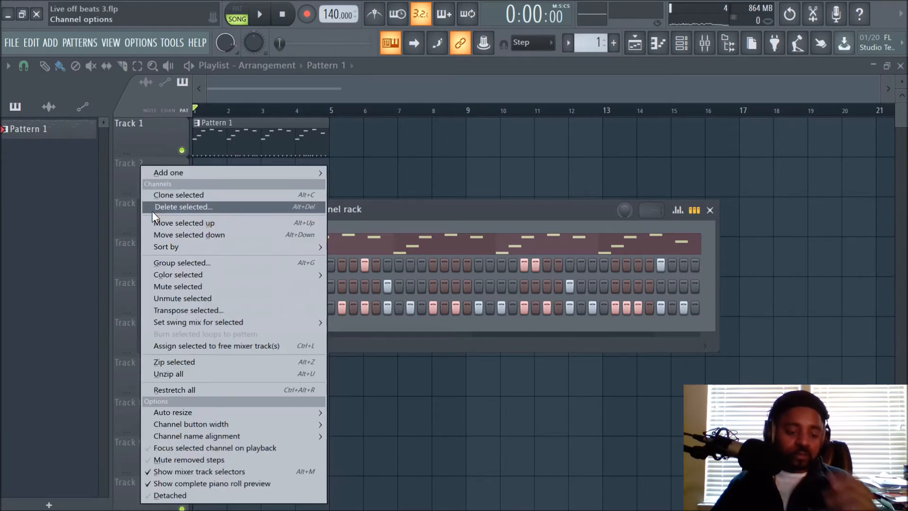
mouse_move(199, 322)
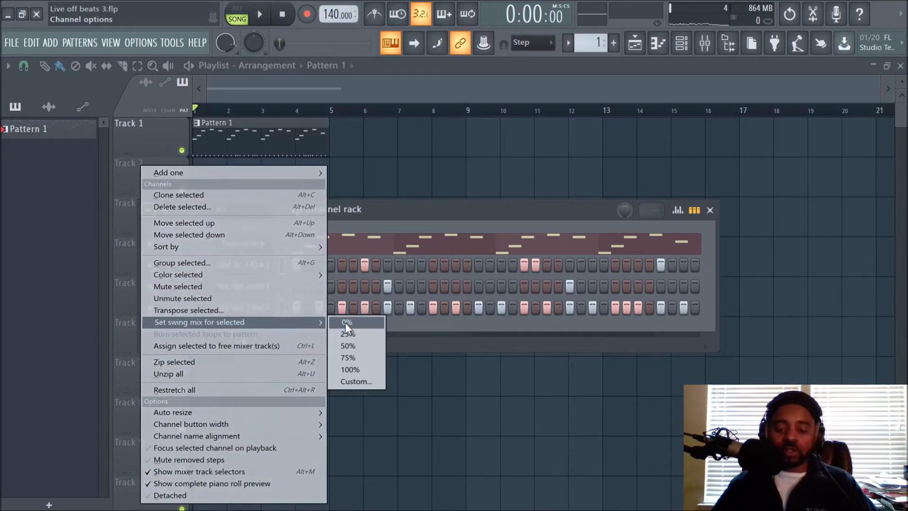
mouse_move(352, 334)
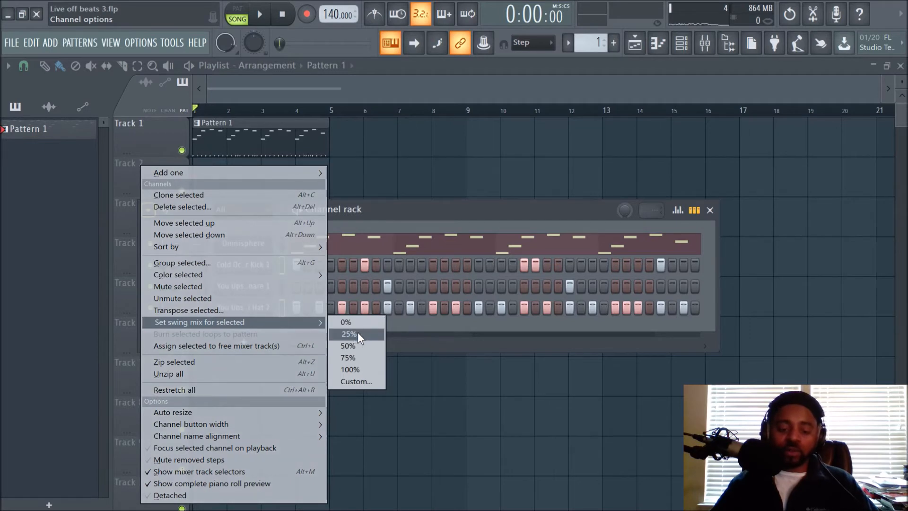
mouse_move(358, 343)
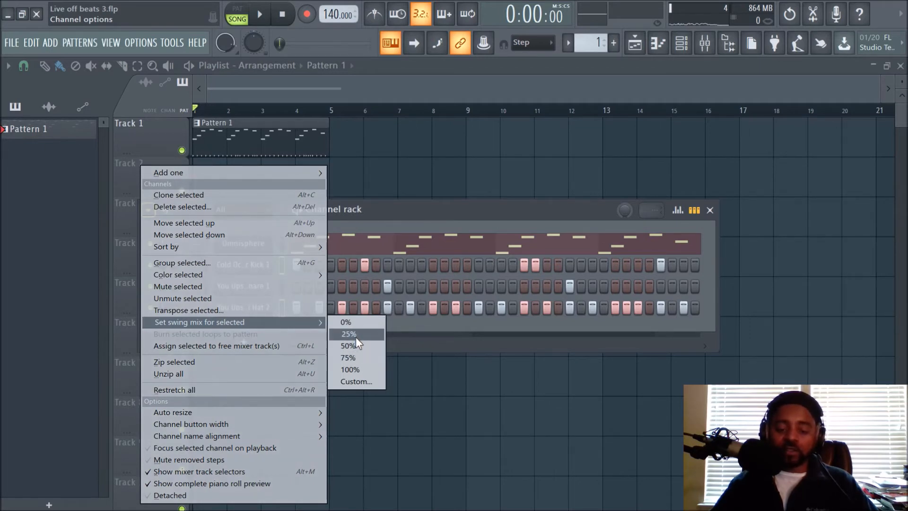
left_click(348, 334)
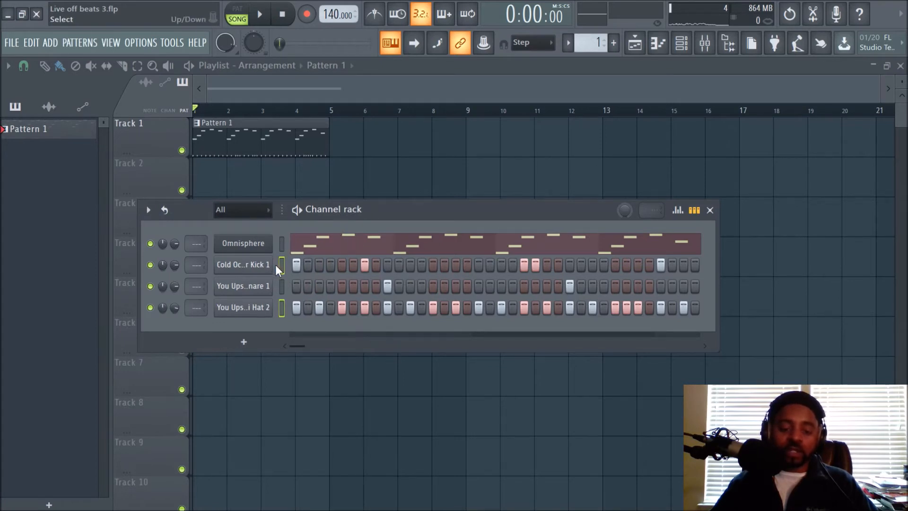
Inspect the kick and snare channel settings and their miscellaneous functions, then close them.
left_click(243, 264)
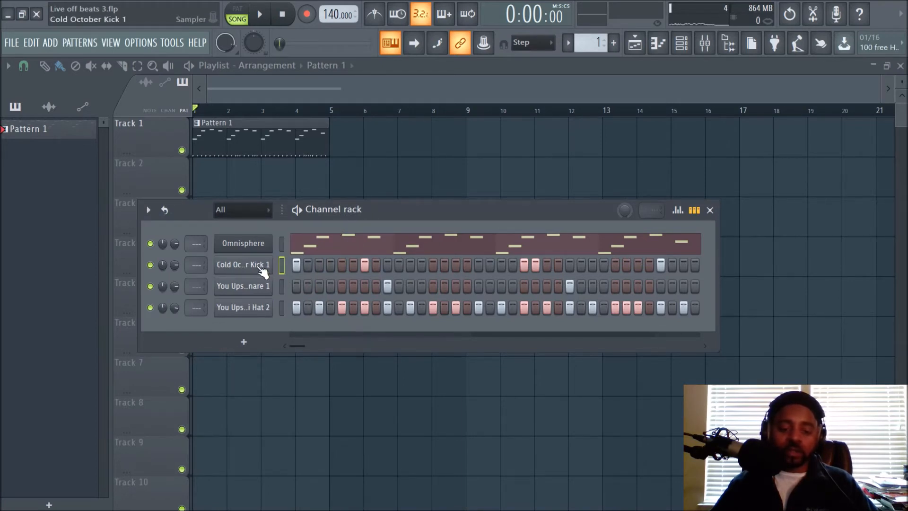
left_click(243, 263)
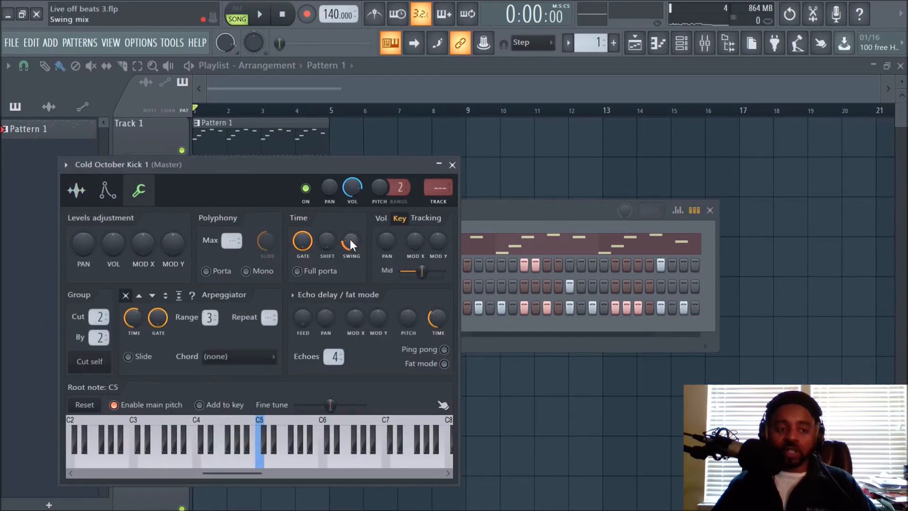
left_click(452, 165)
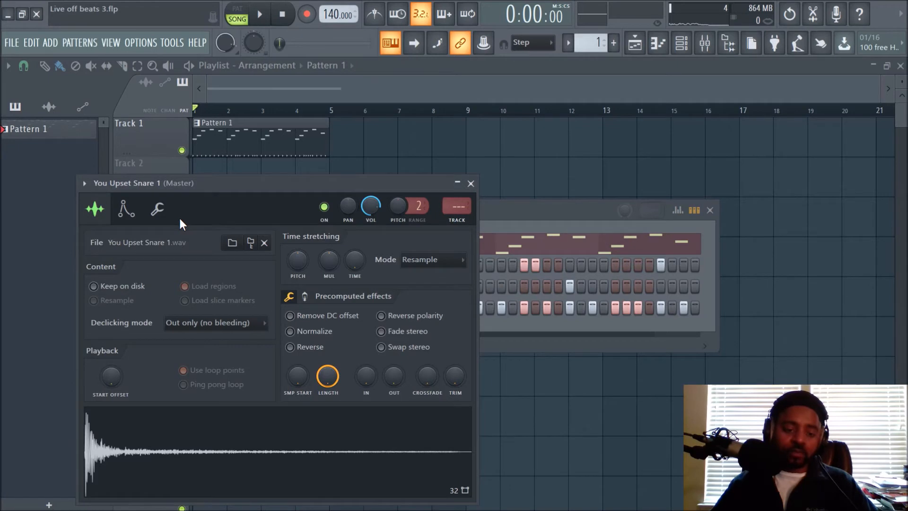
left_click(156, 208)
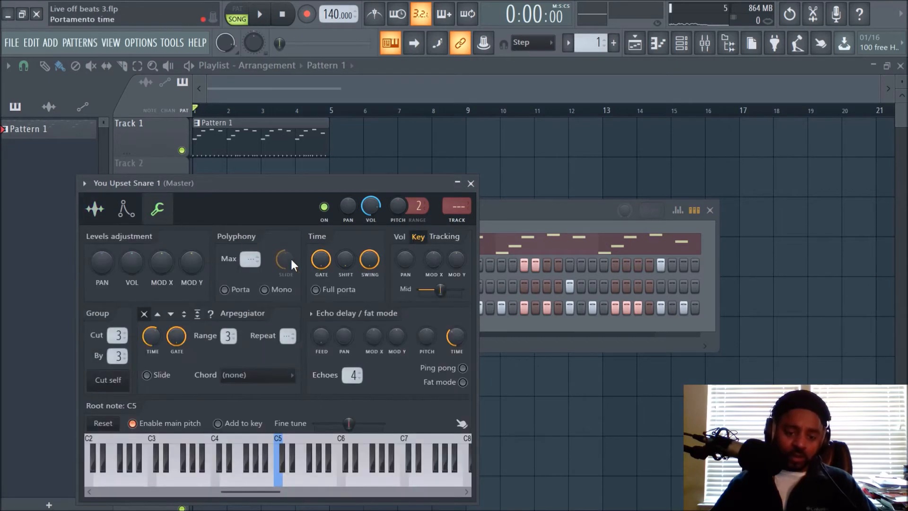
mouse_move(369, 259)
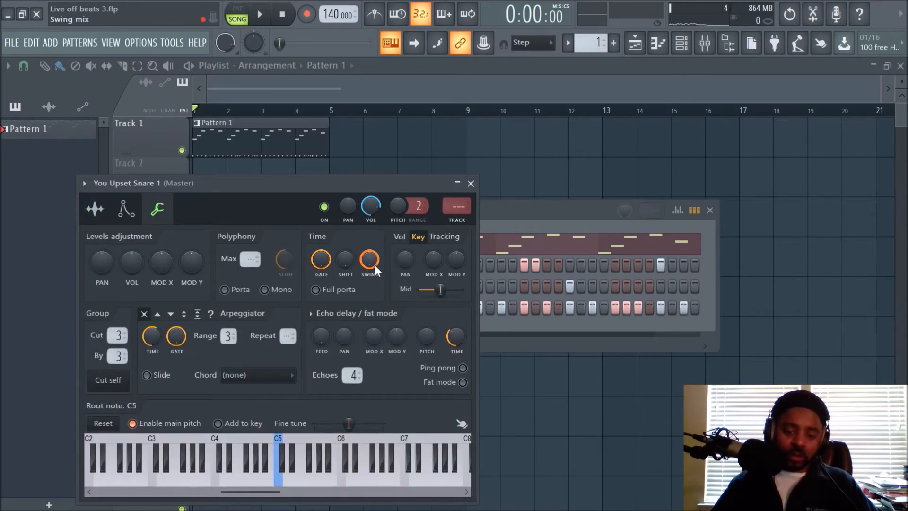
mouse_move(374, 265)
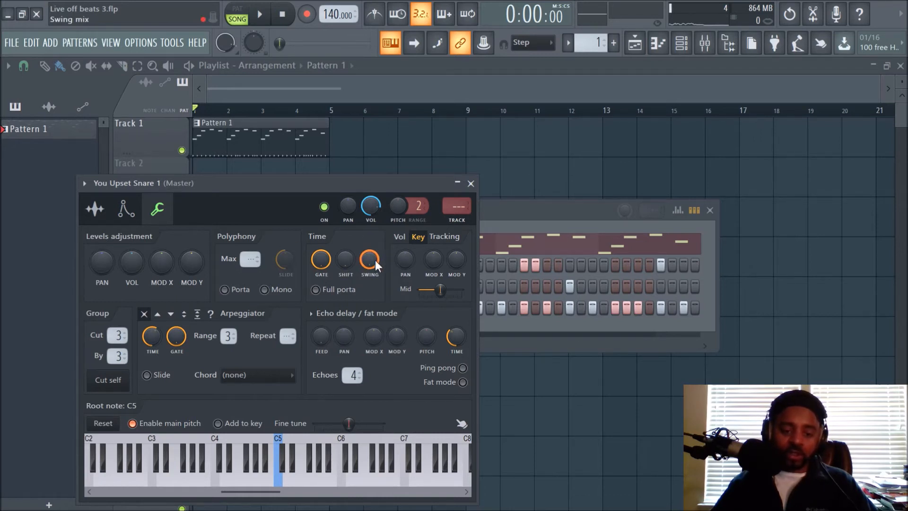
mouse_move(470, 183)
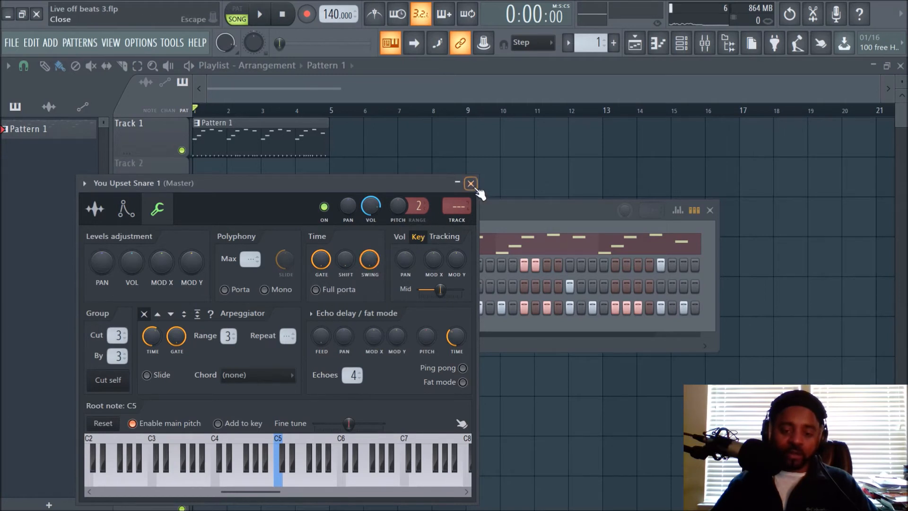
left_click(470, 183)
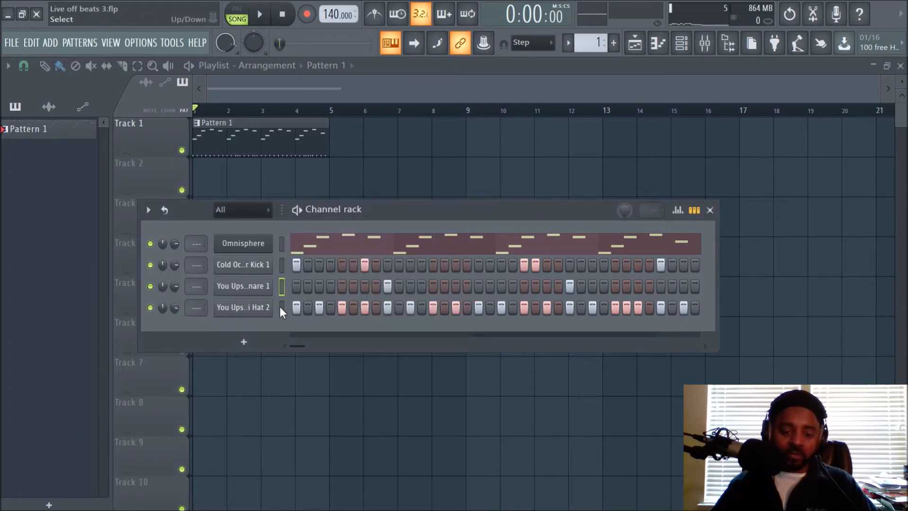
Show the You Upset Hi Hat 2 channel settings with its miscellaneous functions and swing.
left_click(243, 306)
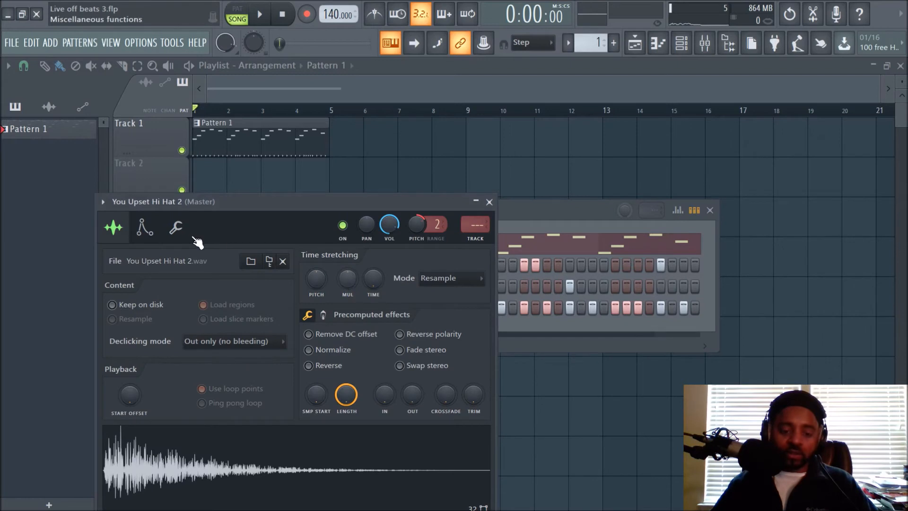
left_click(176, 227)
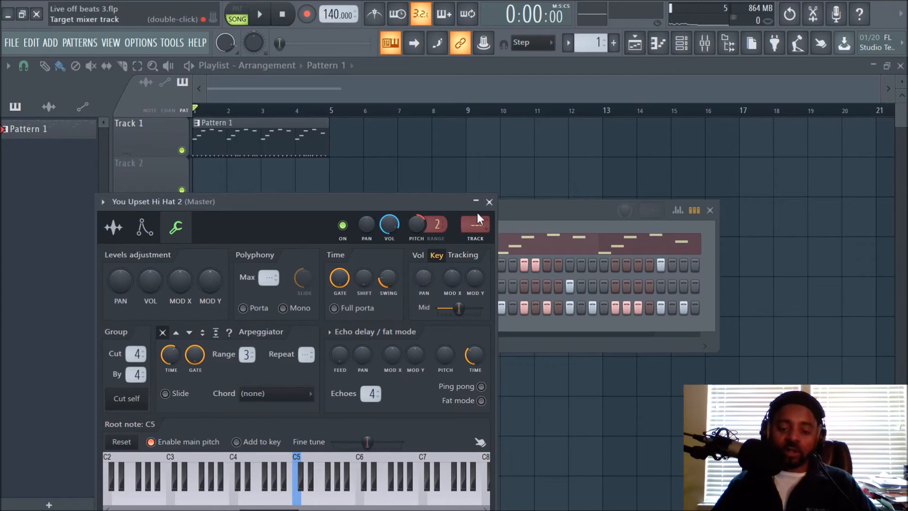
Close the hi hat's Channel Settings and audition the beat twice from the transport.
left_click(489, 200)
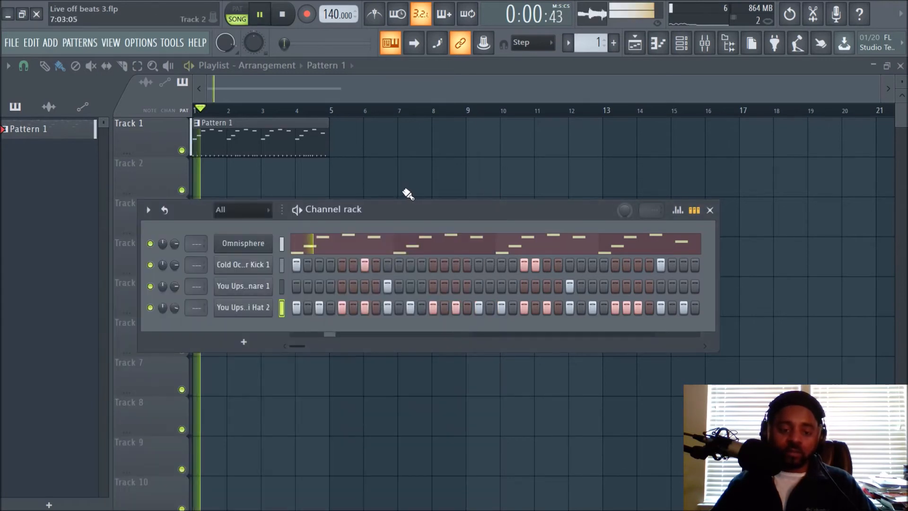
left_click(259, 14)
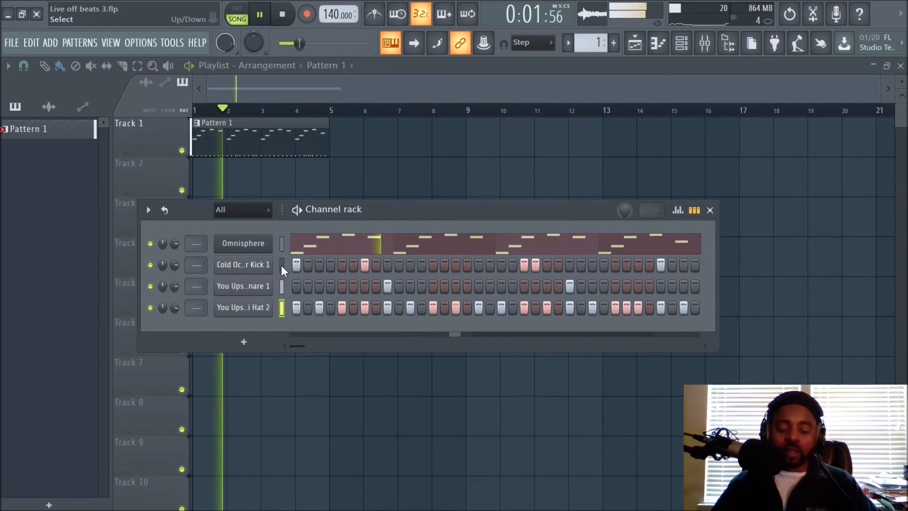
left_click(282, 15)
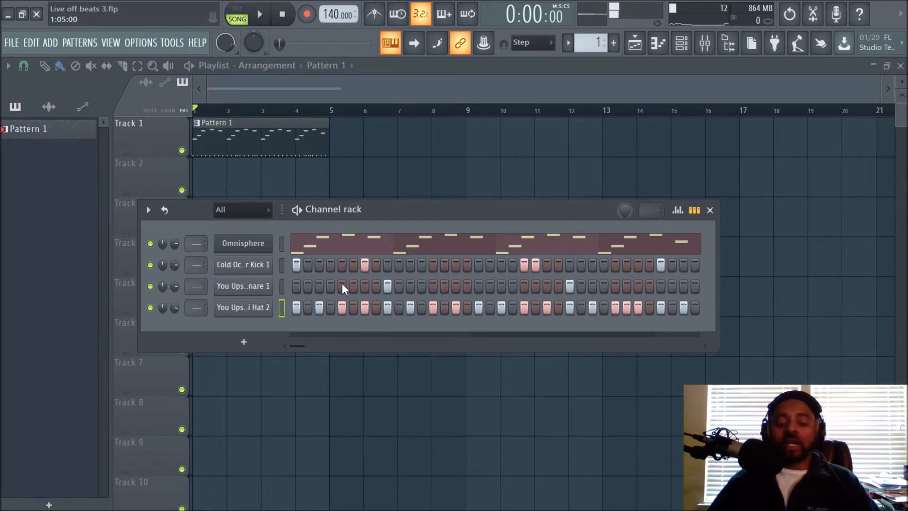
mouse_move(374, 14)
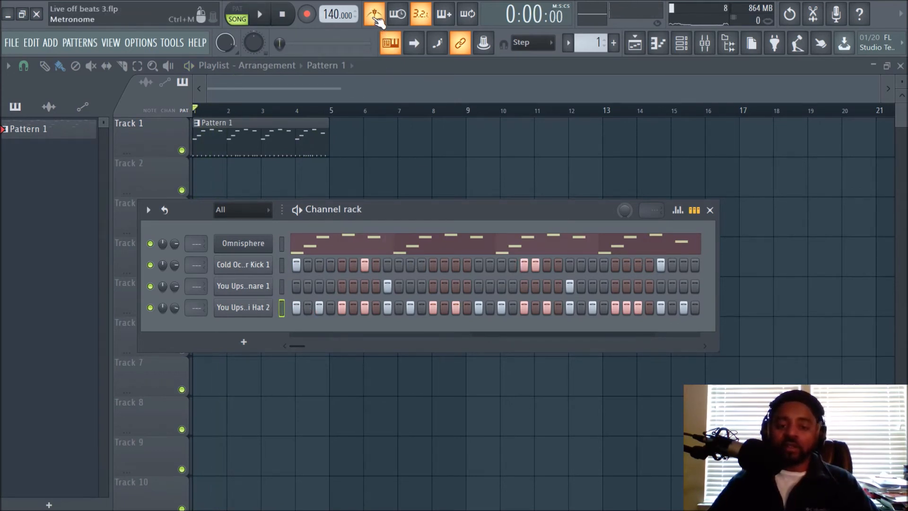
left_click(259, 14)
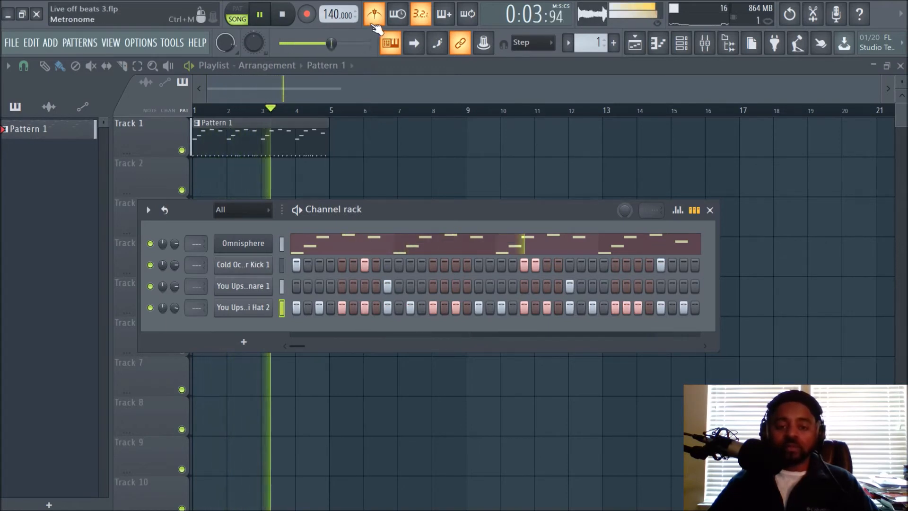
left_click(283, 14)
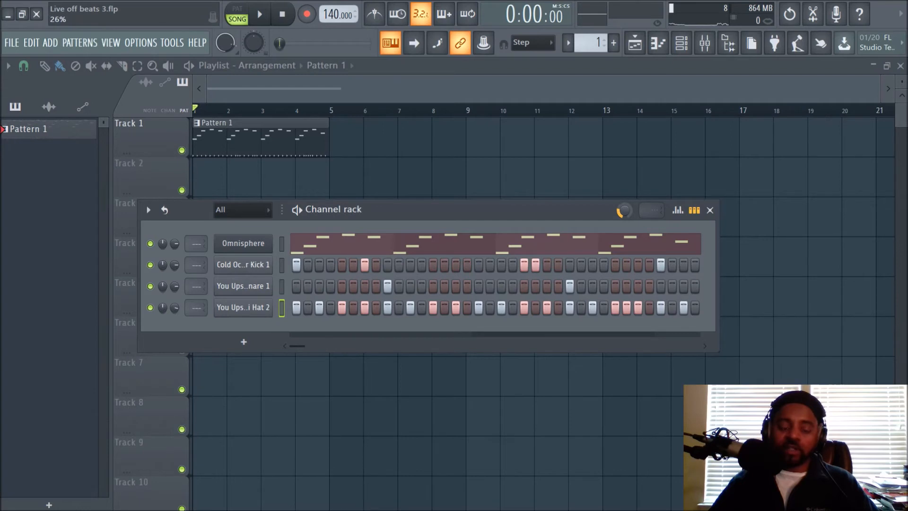
Audition the beat with main swing raised to about 26%.
left_click(259, 14)
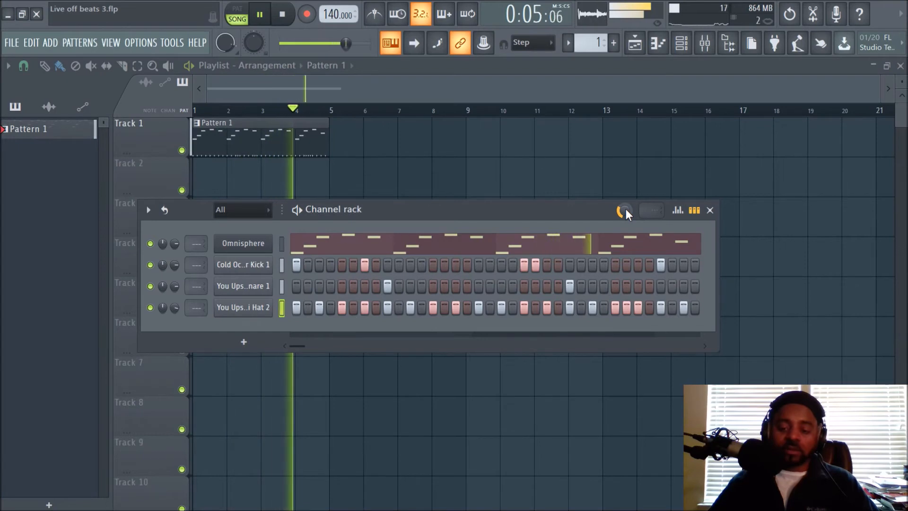
left_click(282, 14)
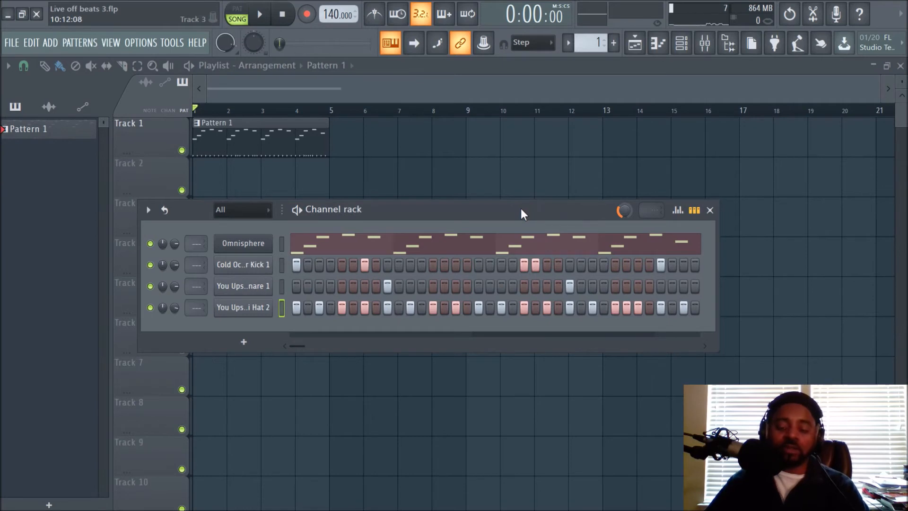
mouse_move(393, 237)
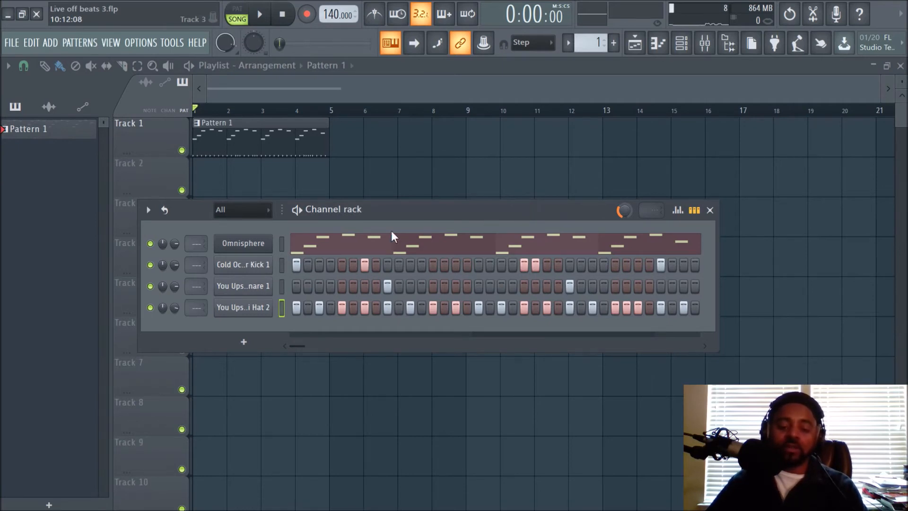
left_click(243, 264)
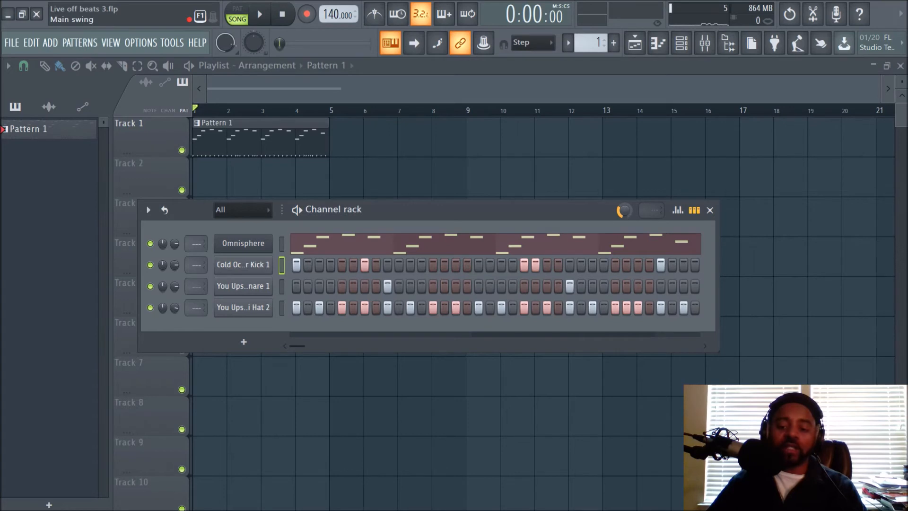
Check the You Upset Snare 1 and Cold October Kick 1 channel settings and close them.
left_click(242, 286)
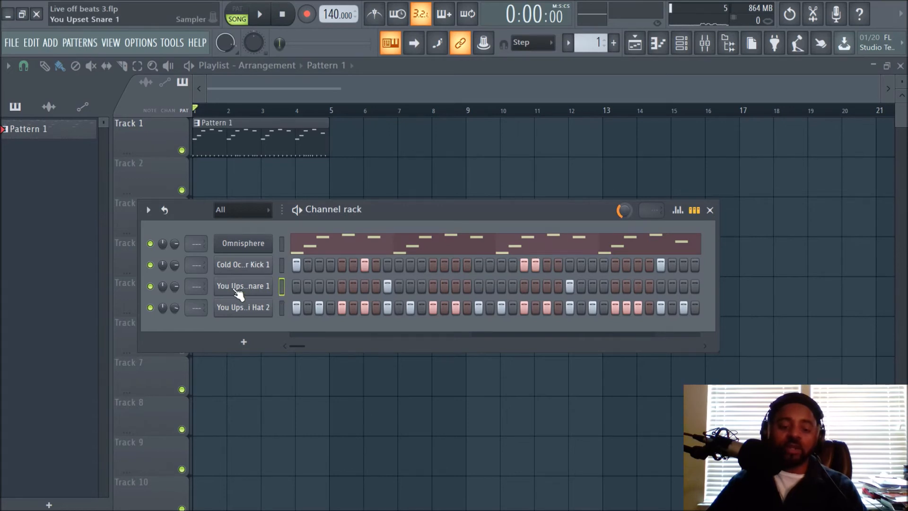
left_click(243, 285)
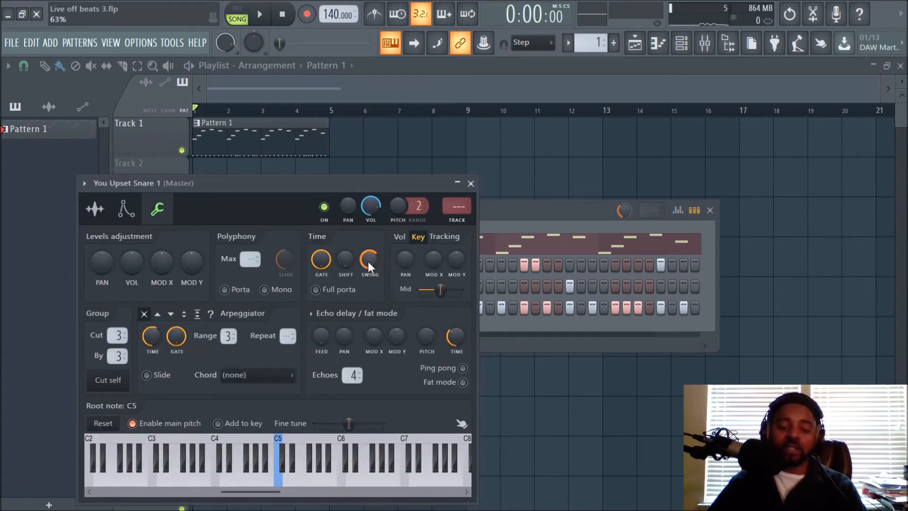
left_click(470, 182)
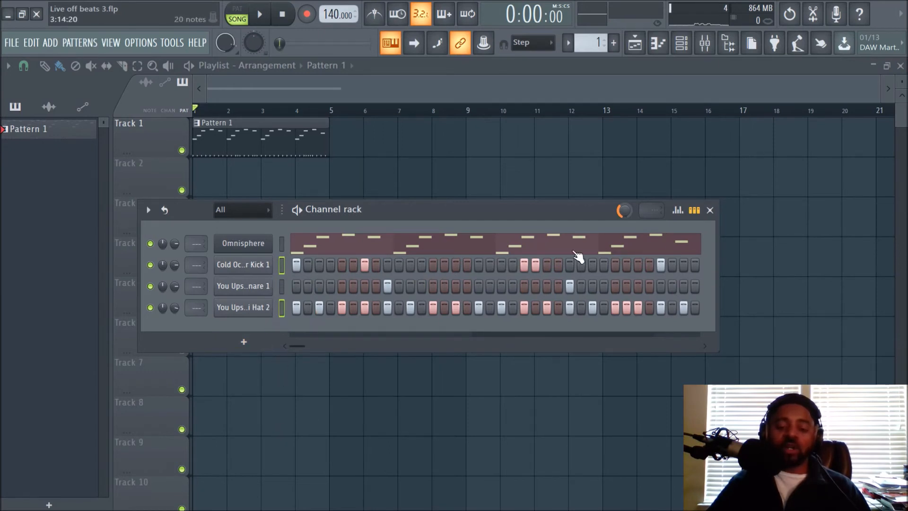
left_click(243, 286)
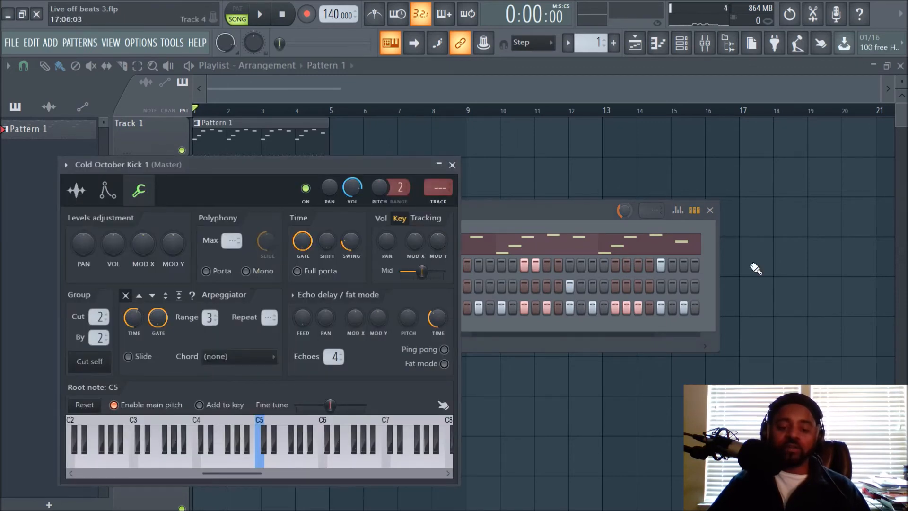
mouse_move(453, 164)
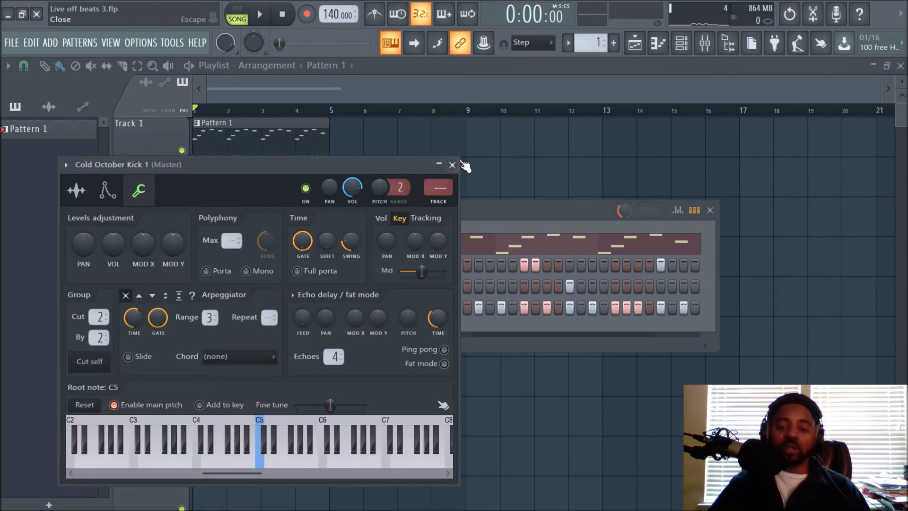
left_click(452, 164)
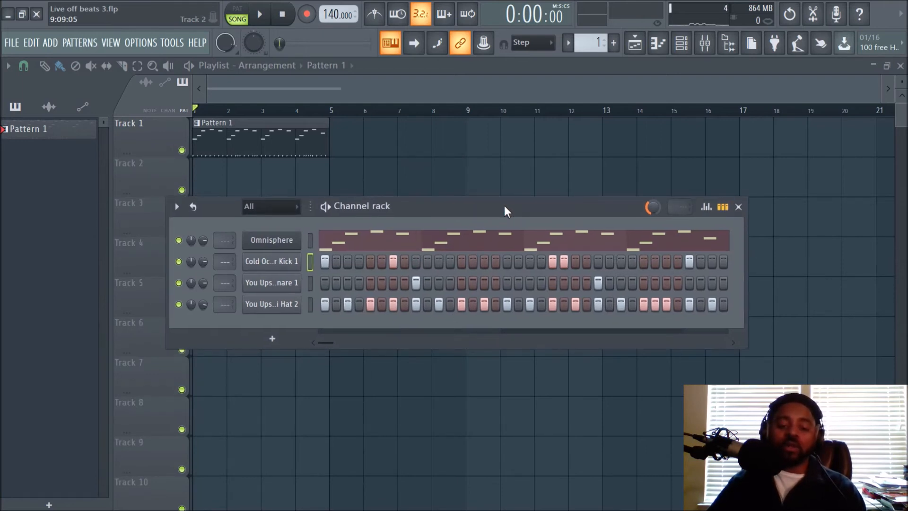
mouse_move(500, 213)
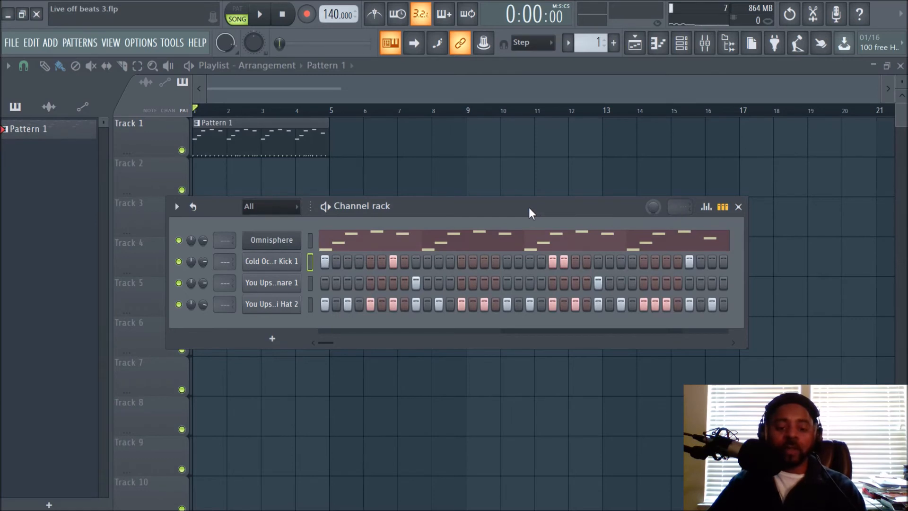
mouse_move(405, 208)
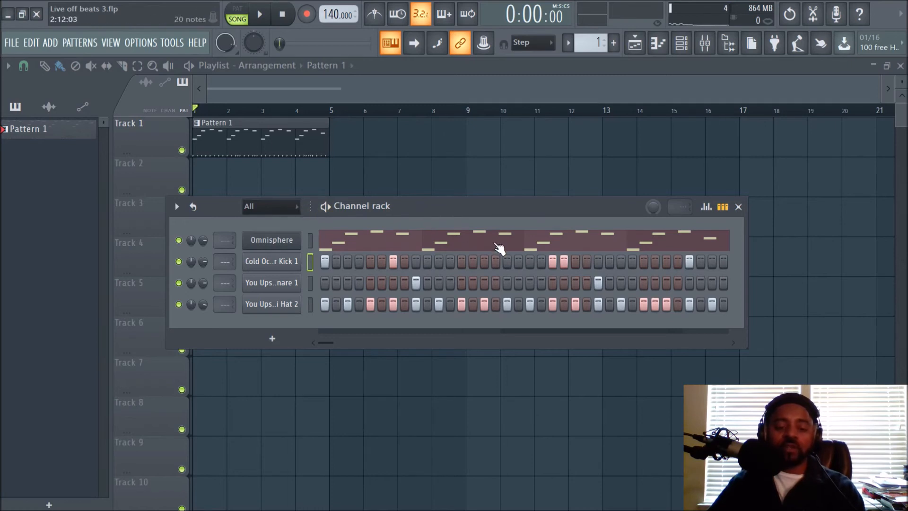
mouse_move(362, 225)
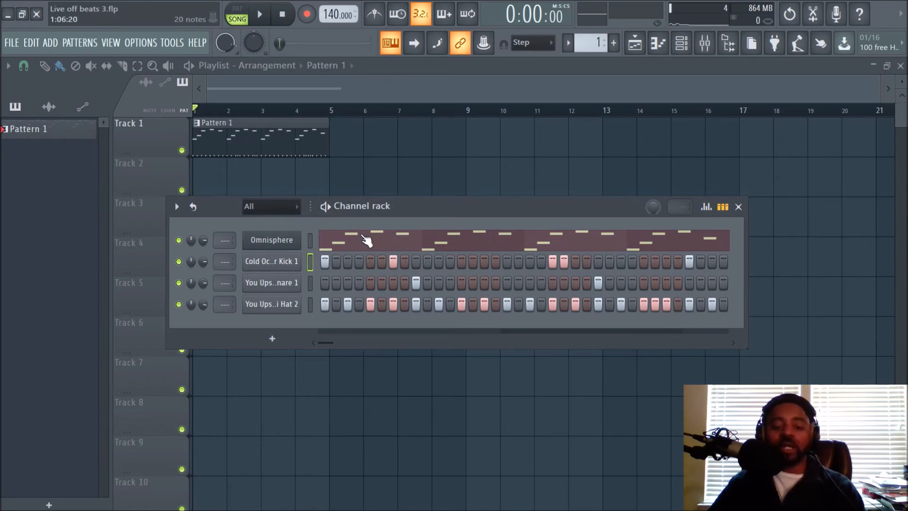
mouse_move(414, 316)
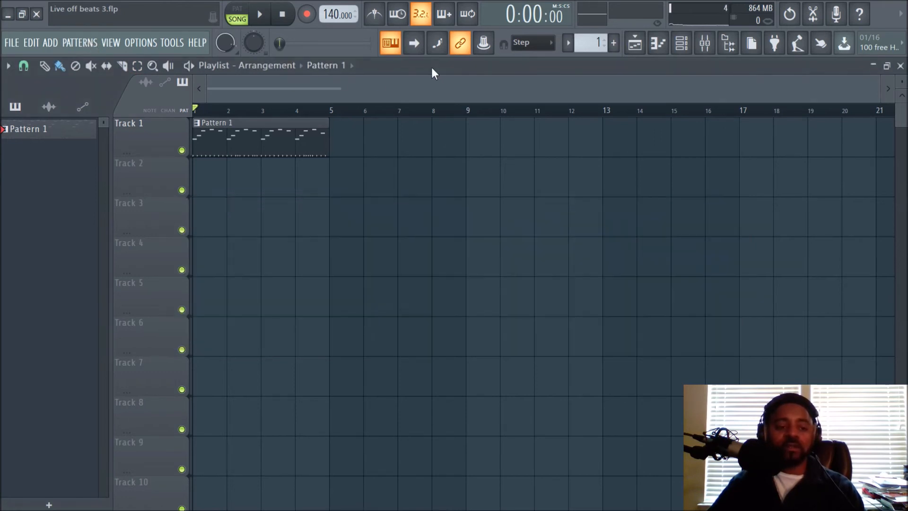
mouse_move(93, 44)
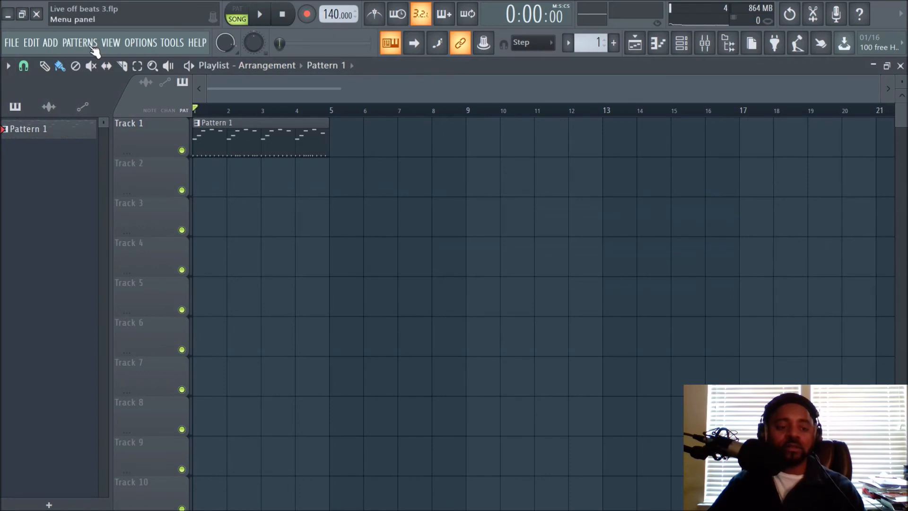
Bring up the Patterns menu to split Pattern 1 by channel.
left_click(80, 43)
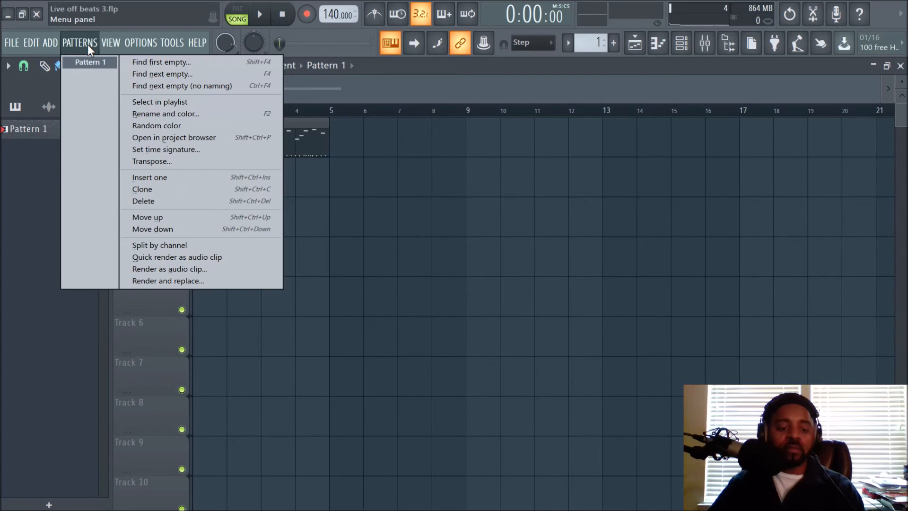
mouse_move(197, 137)
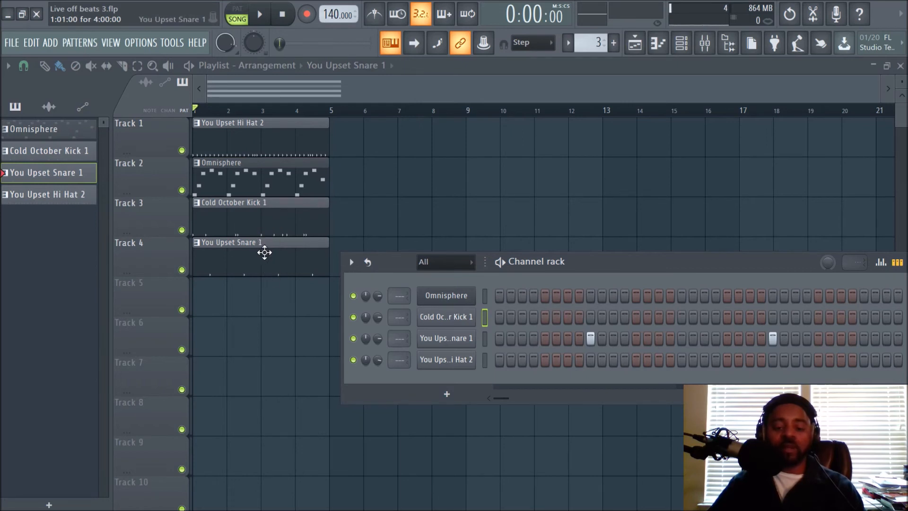
Select the split kick and snare patterns and reopen the channel rack over the playlist.
left_click(47, 150)
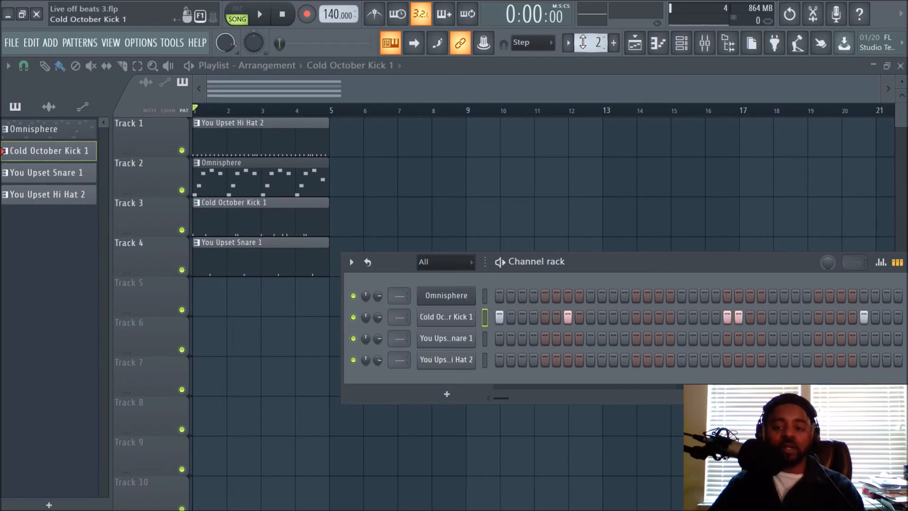
left_click(48, 193)
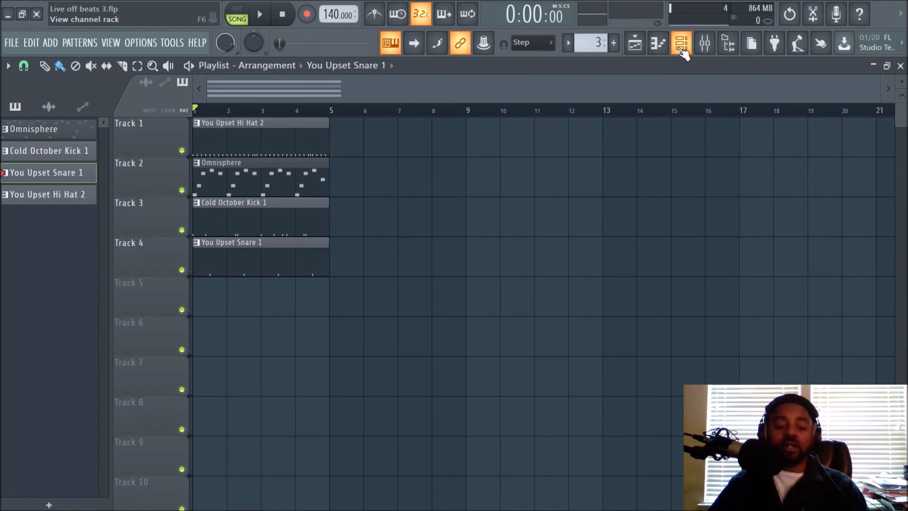
left_click(682, 43)
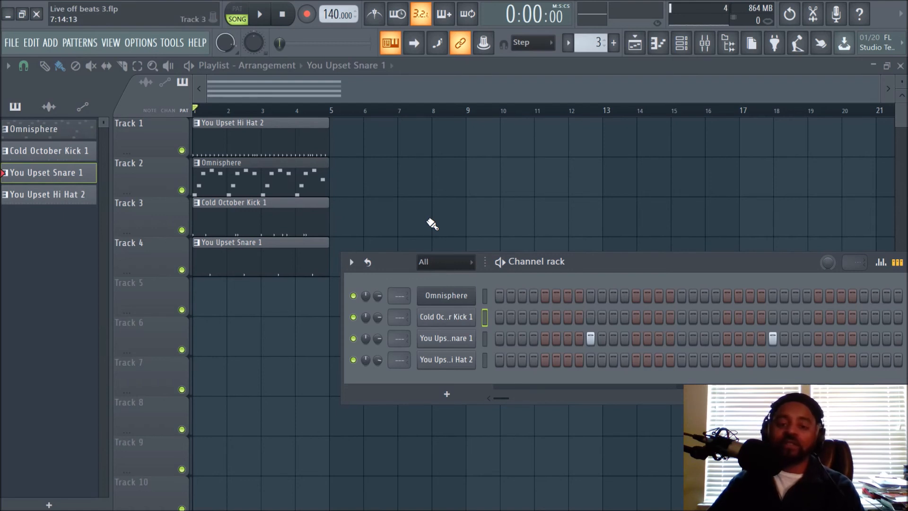
mouse_move(432, 219)
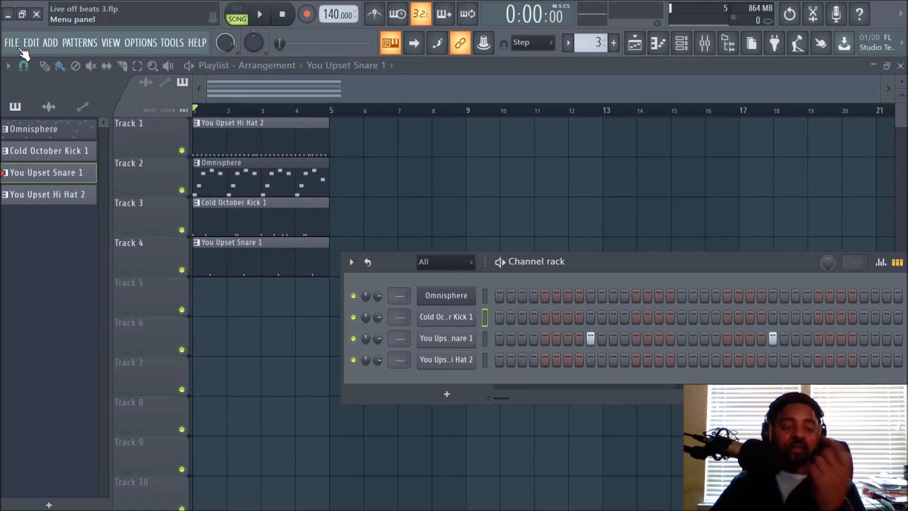
Start a Wave file export of Live off beats 3 from the FILE menu.
left_click(11, 43)
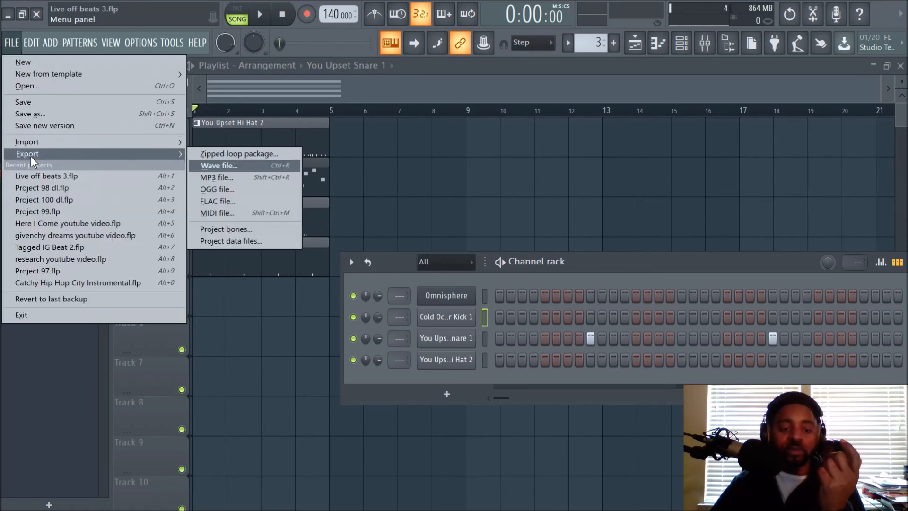
left_click(219, 166)
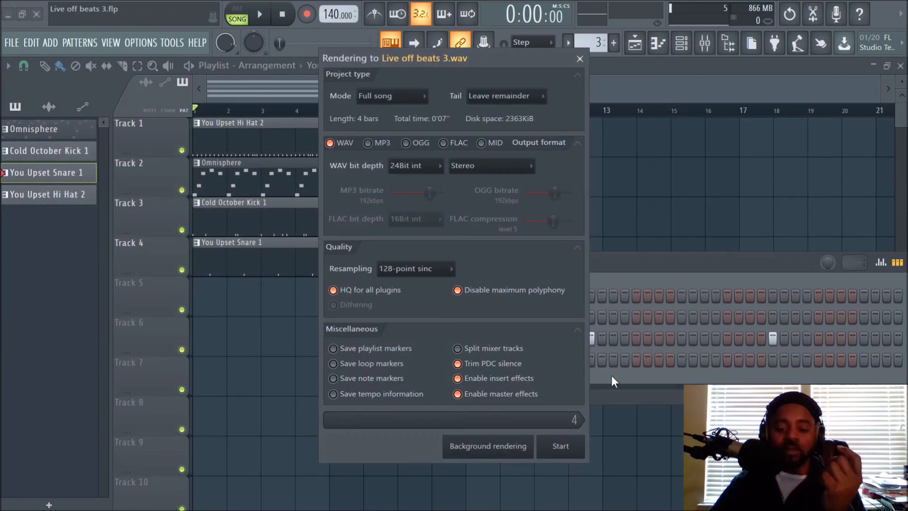
mouse_move(443, 171)
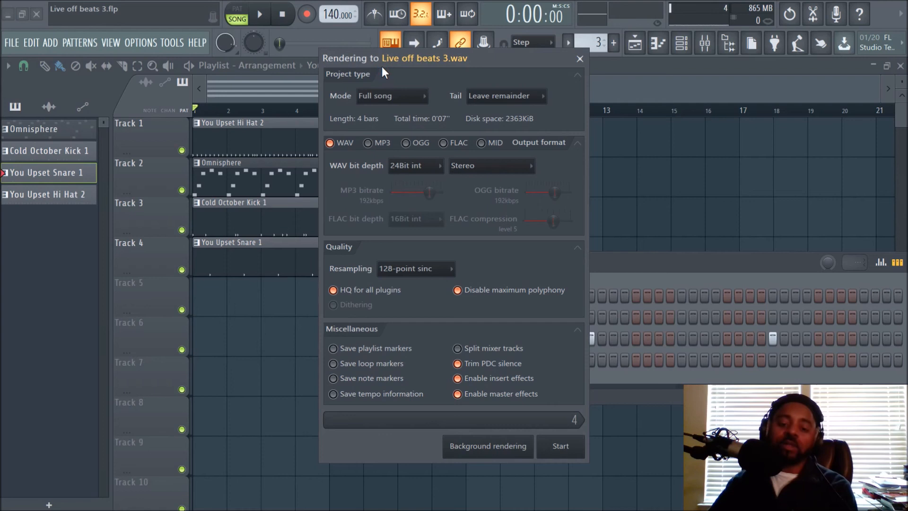
mouse_move(504, 153)
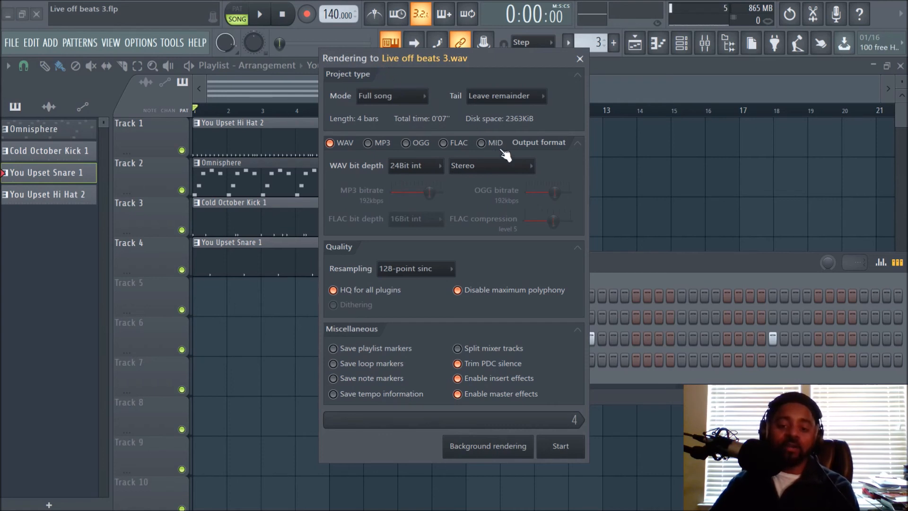
left_click(489, 165)
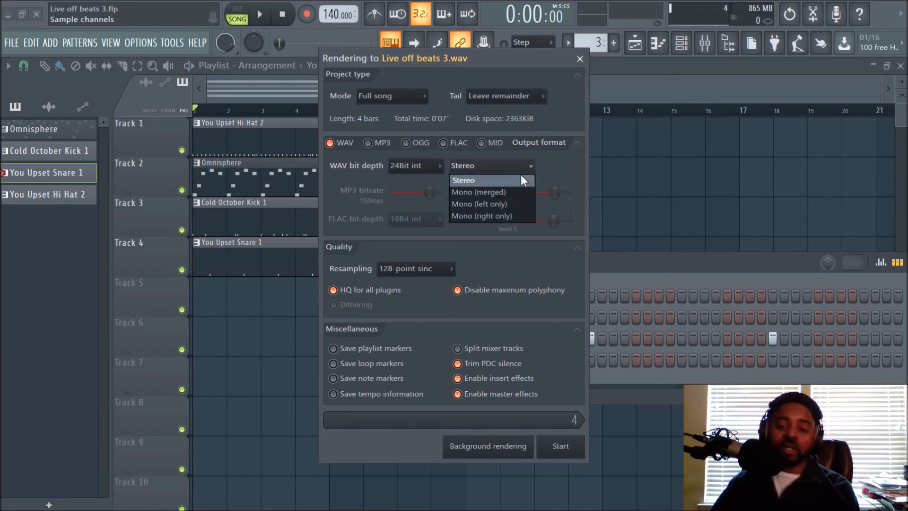
mouse_move(518, 192)
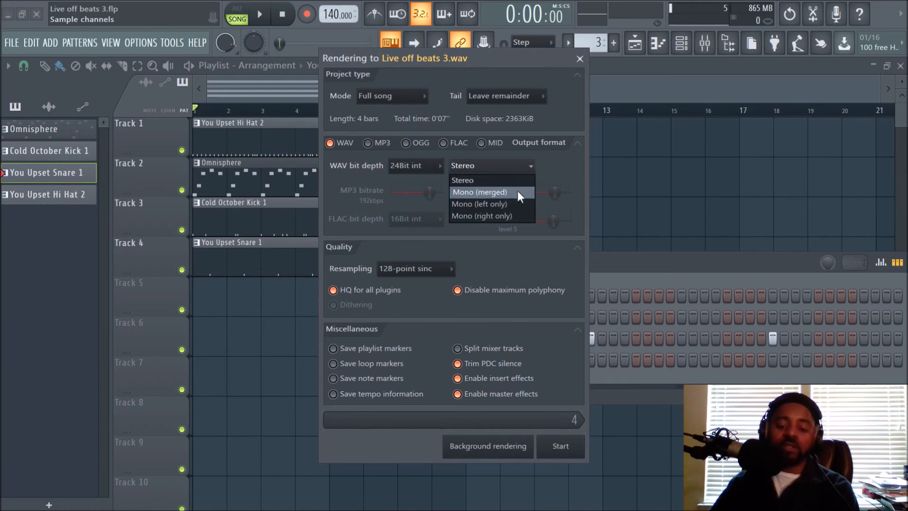
mouse_move(492, 205)
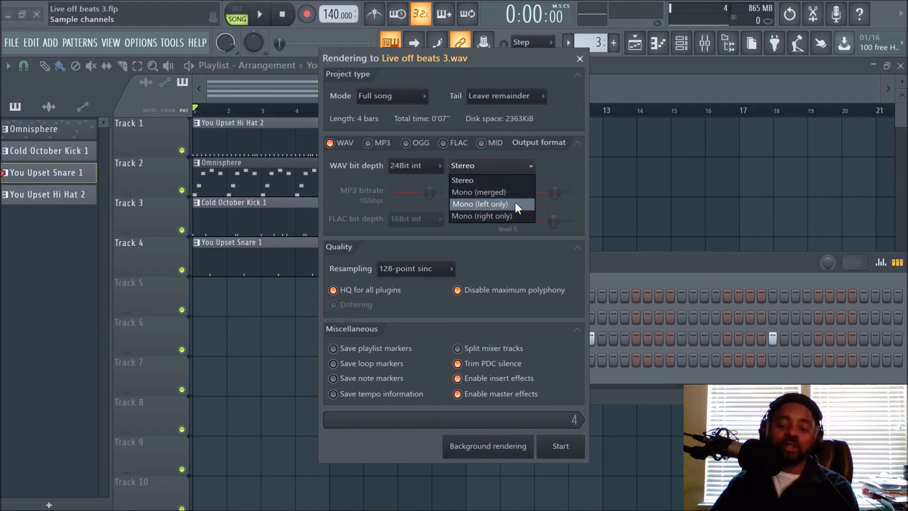
mouse_move(562, 168)
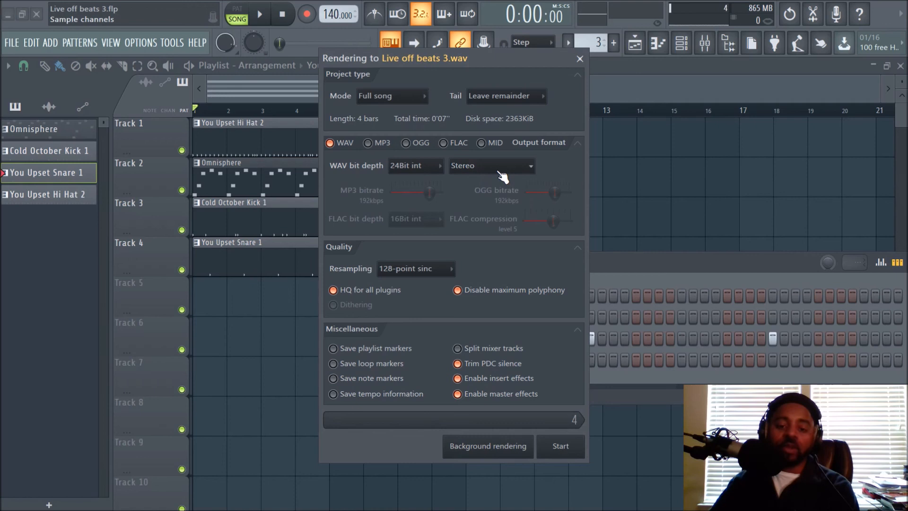
left_click(415, 165)
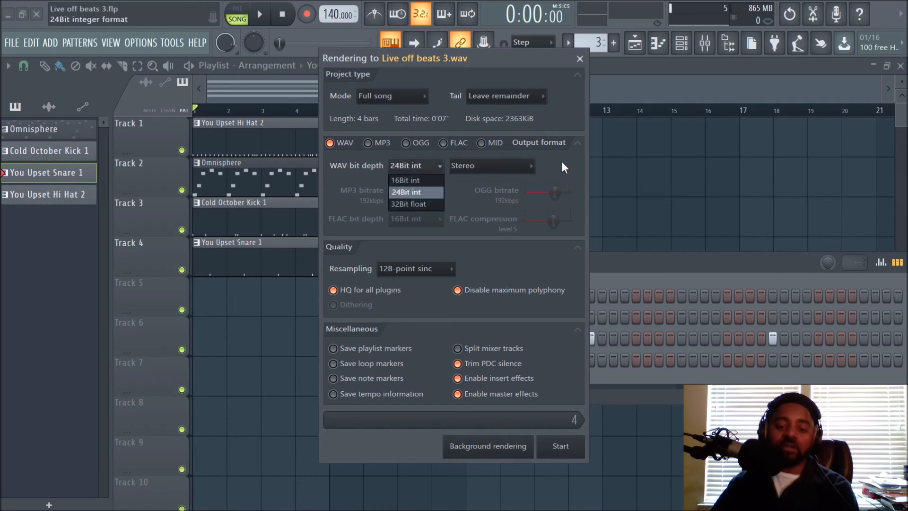
left_click(408, 192)
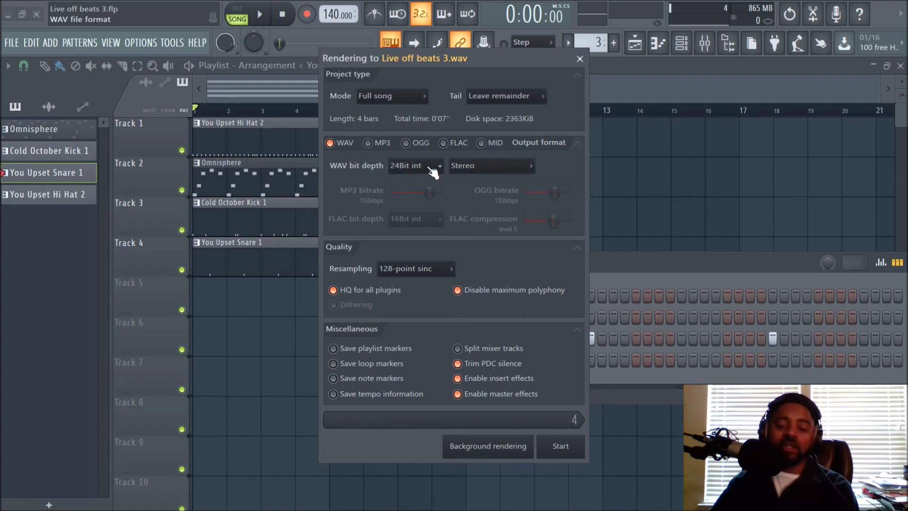
left_click(414, 165)
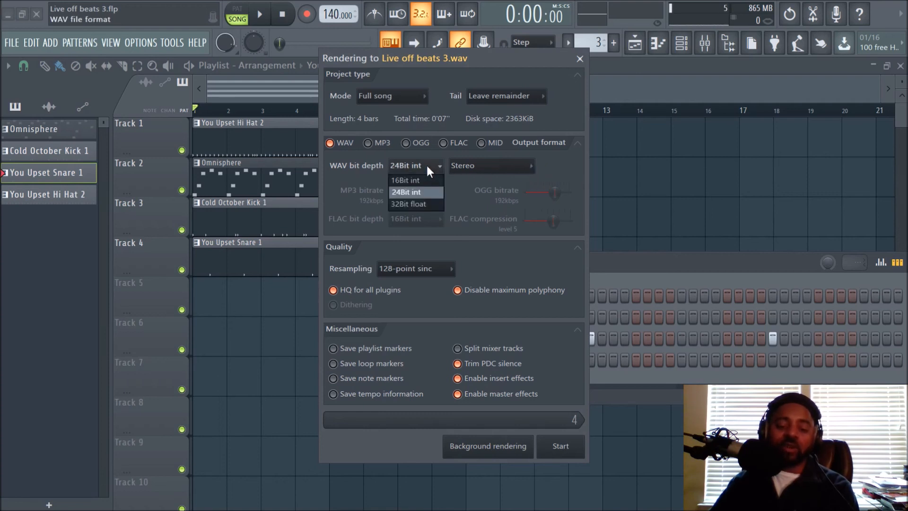
mouse_move(434, 172)
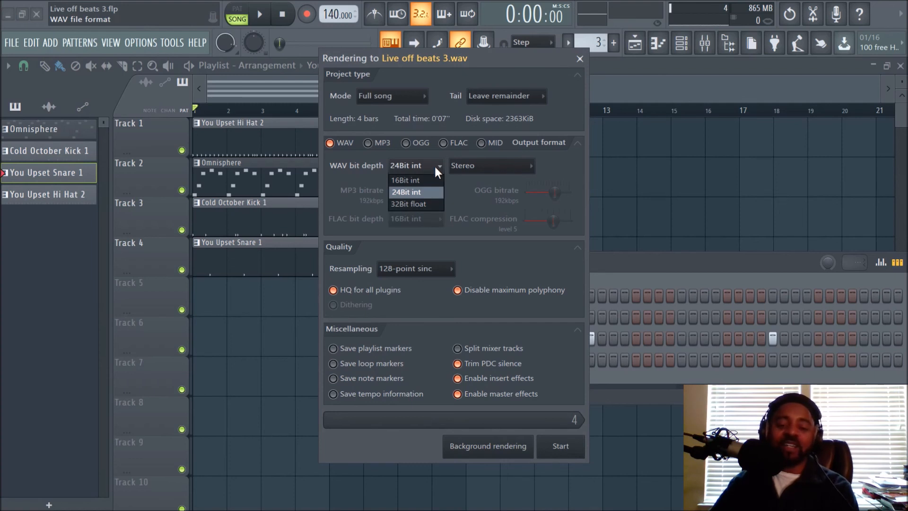
mouse_move(550, 171)
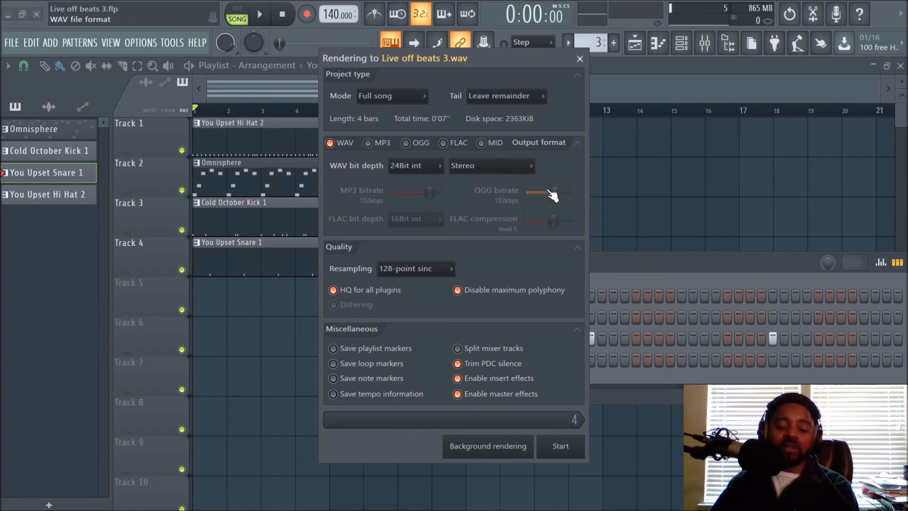
mouse_move(469, 371)
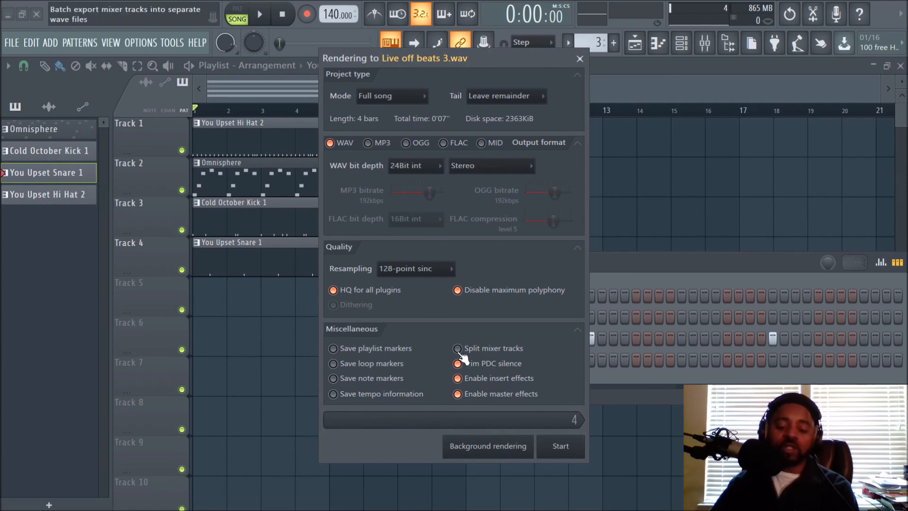
Enable Split mixer tracks and re-enable insert effects in the render's Miscellaneous options.
left_click(456, 347)
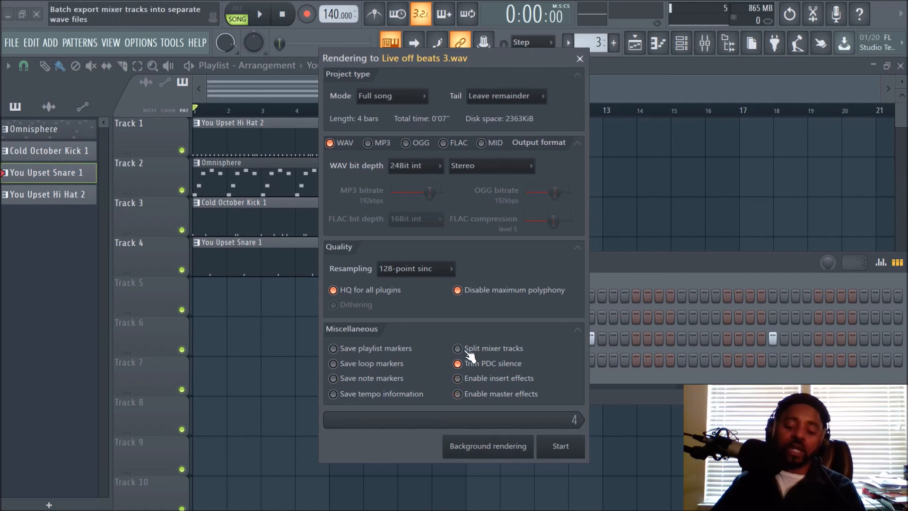
left_click(457, 348)
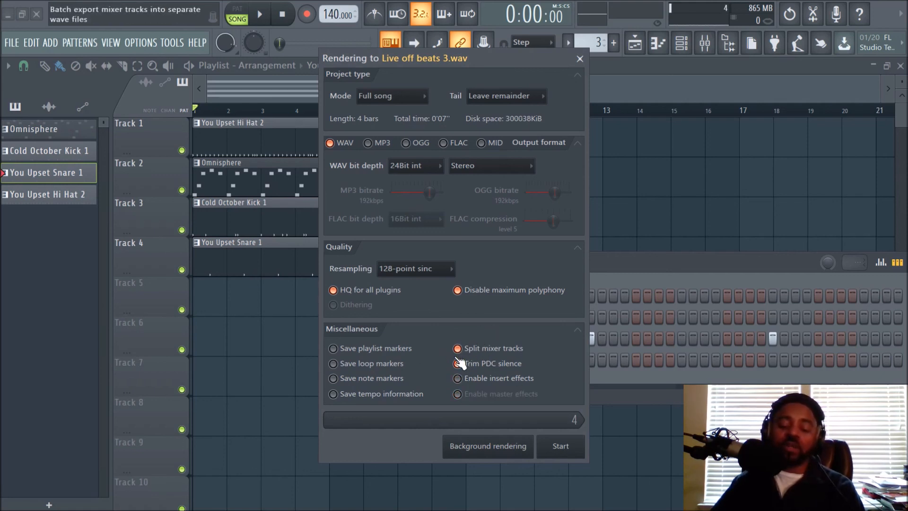
left_click(457, 363)
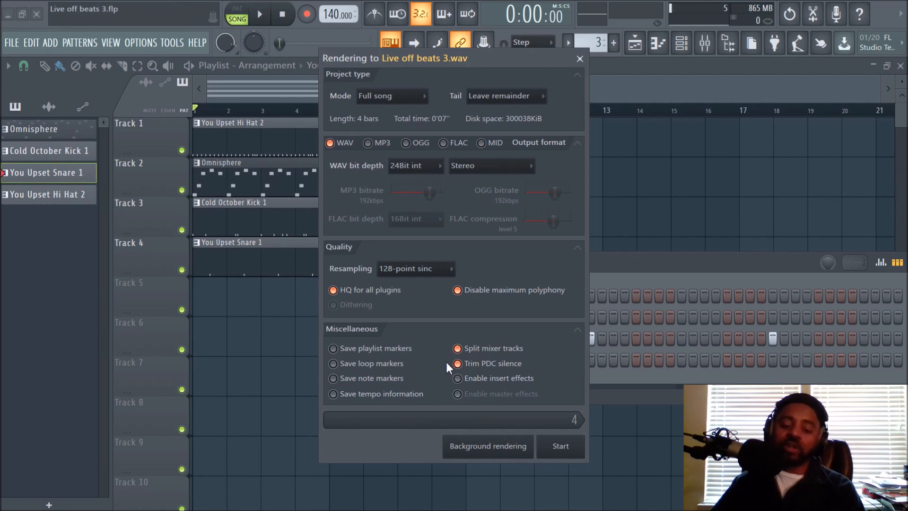
left_click(457, 377)
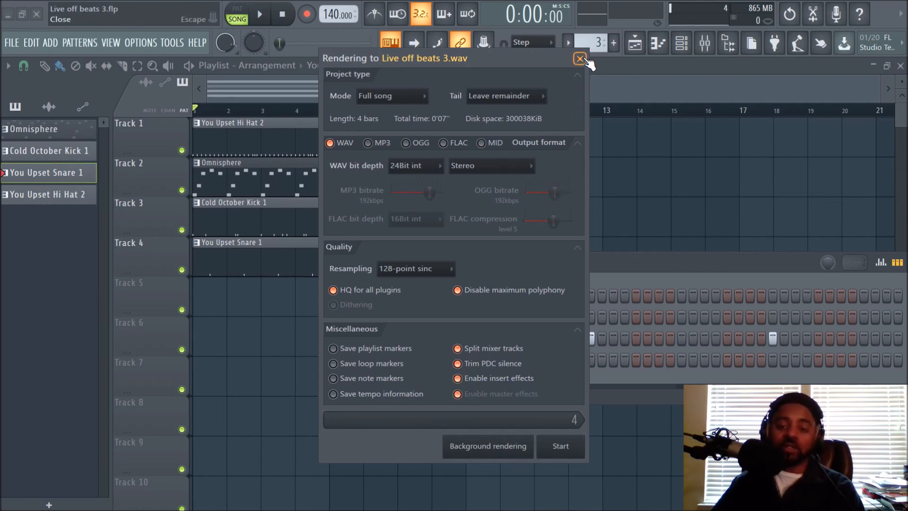
Close the render dialog without exporting and reposition the channel rack over the playlist.
left_click(580, 59)
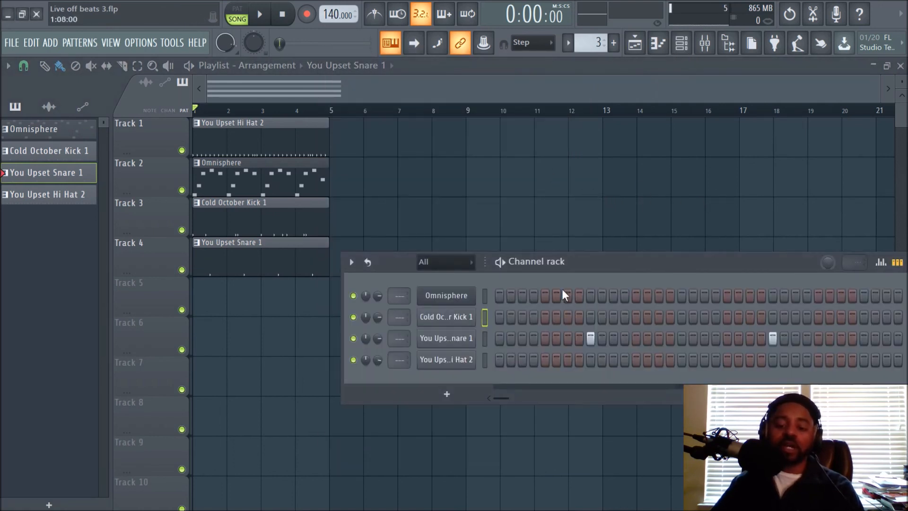
left_click(231, 168)
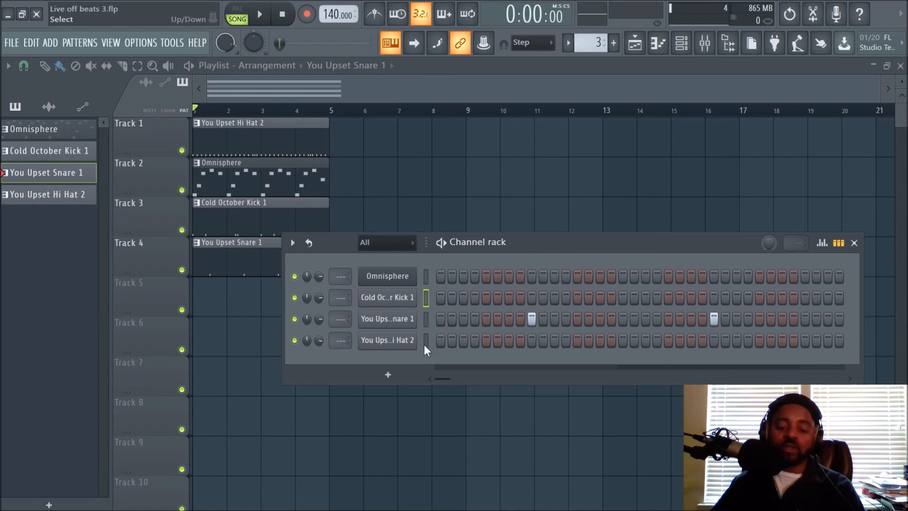
mouse_move(439, 376)
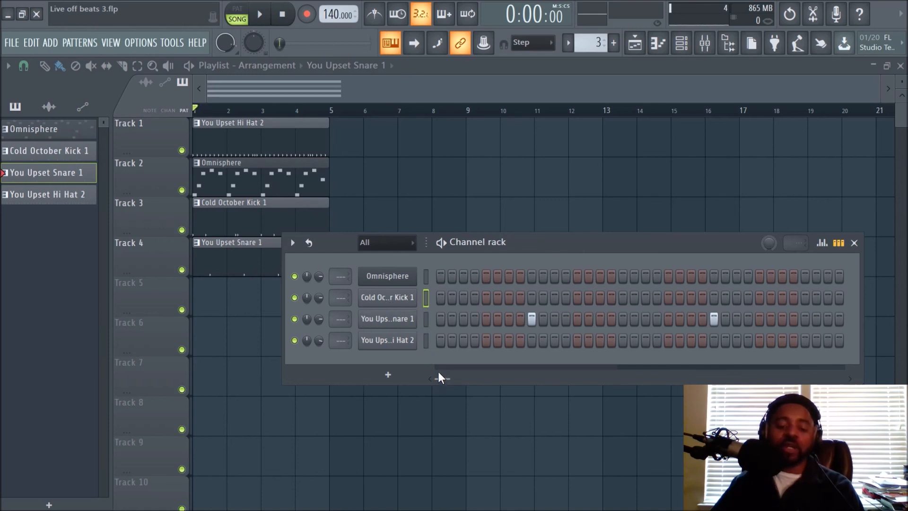